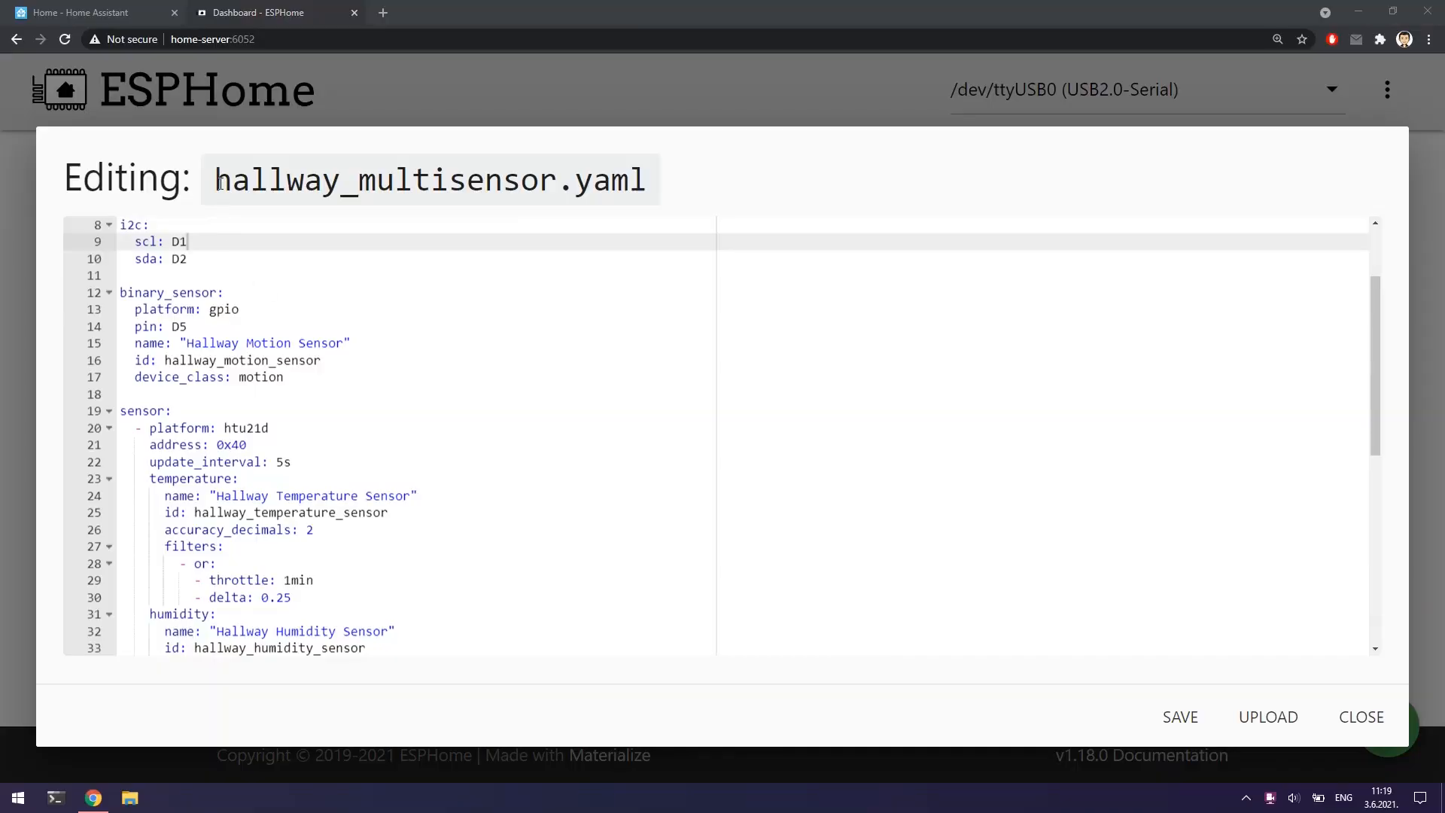
# Review hallway_multisensor.yaml, checking the bh1750 illuminance sensor entry, before saving.
pyautogui.moveTo(215, 179); pyautogui.dragTo(376, 179)
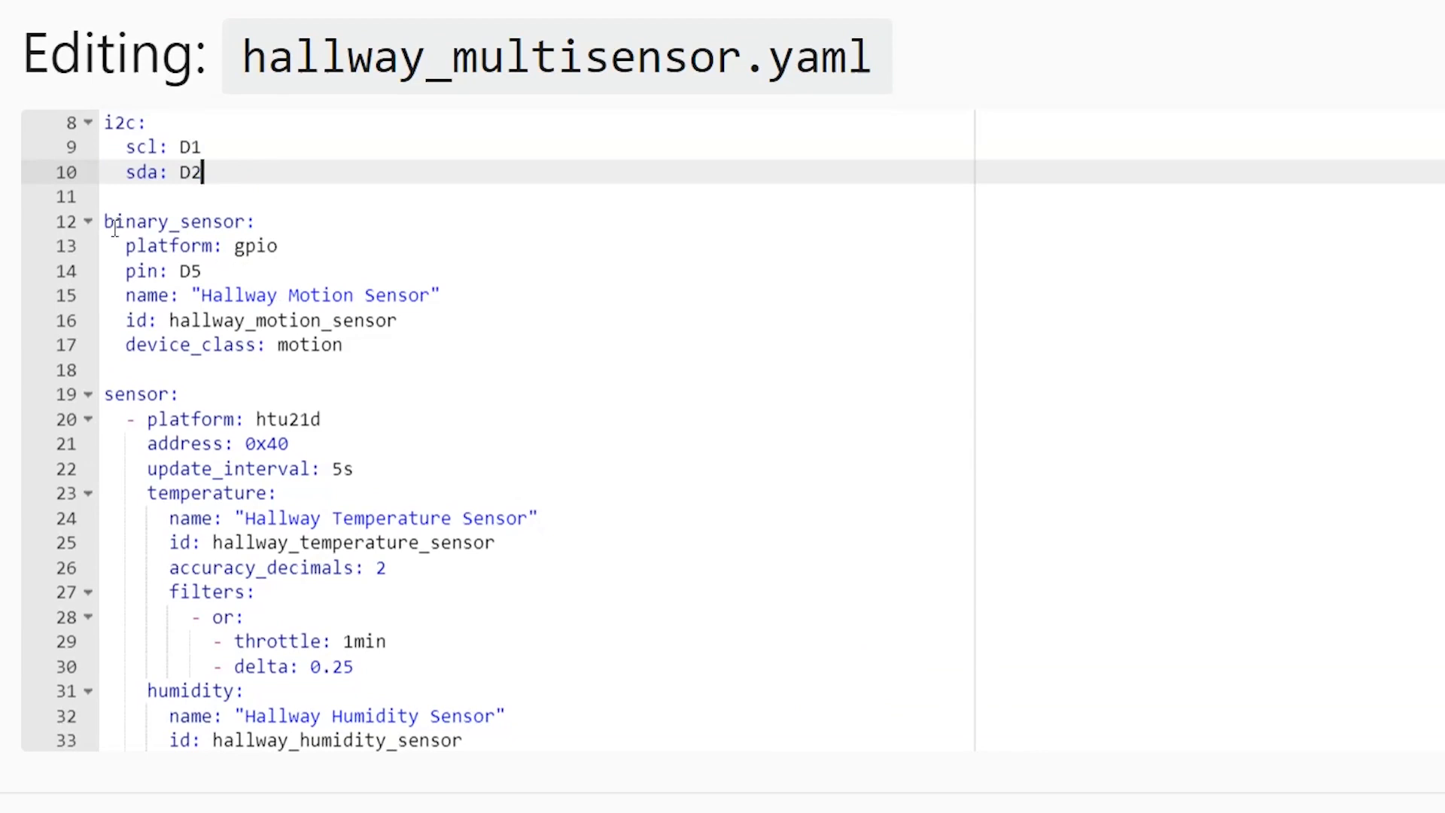
pyautogui.click(200, 295)
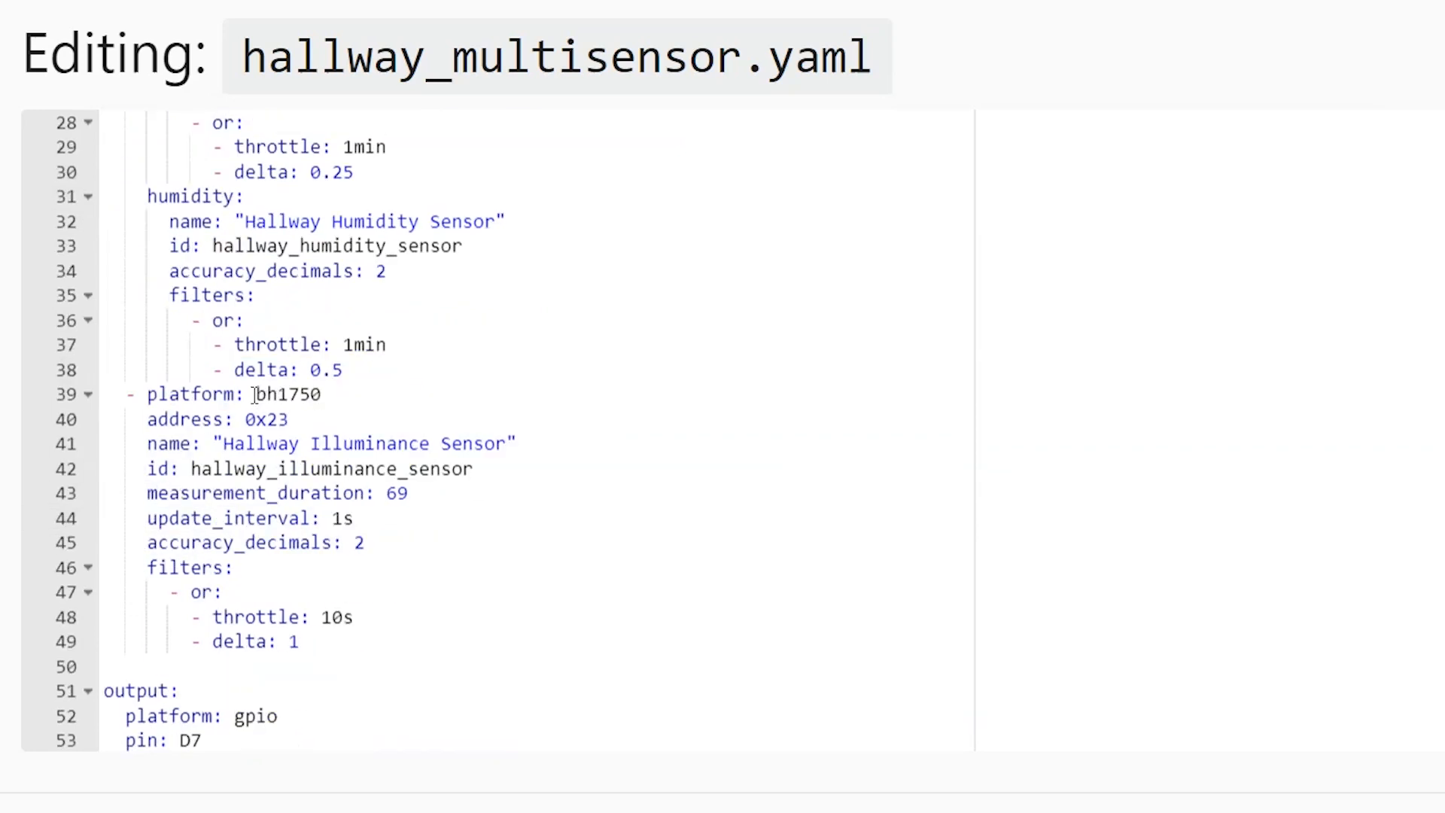
pyautogui.doubleClick(293, 394)
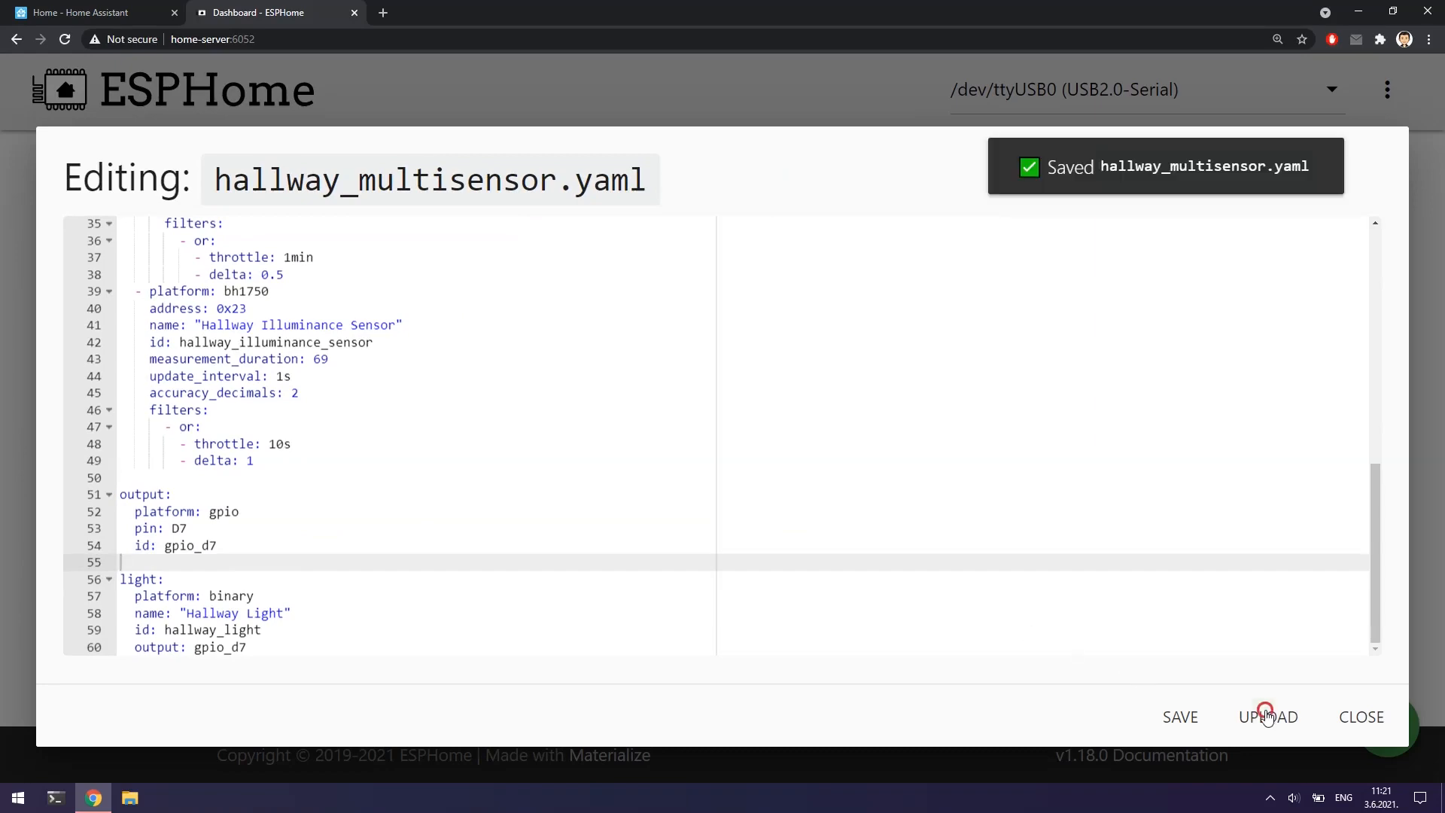
# Compile and flash the hallway_multisensor firmware, then follow its live sensor log.
pyautogui.click(1267, 716)
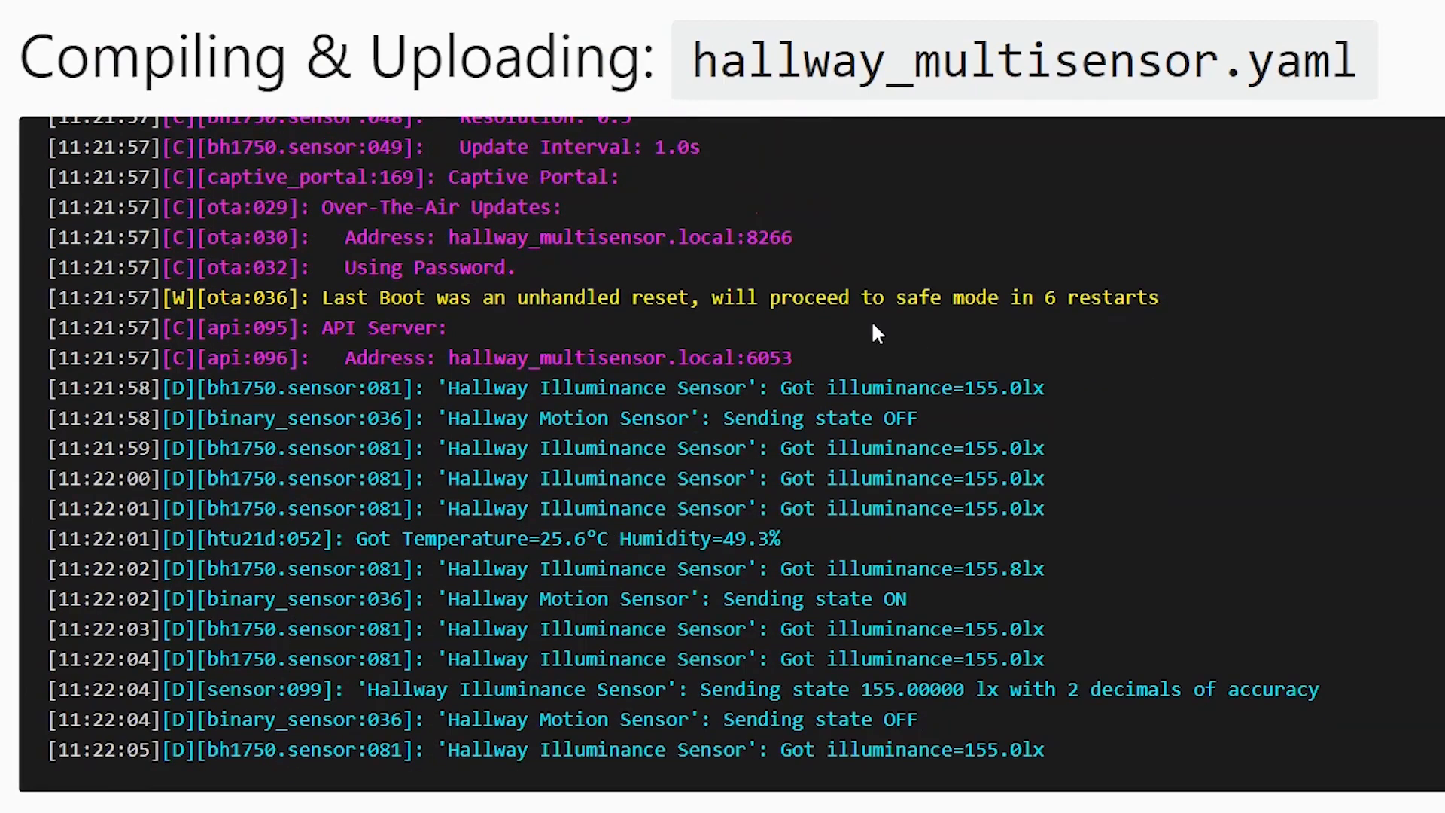
pyautogui.scroll(-3)
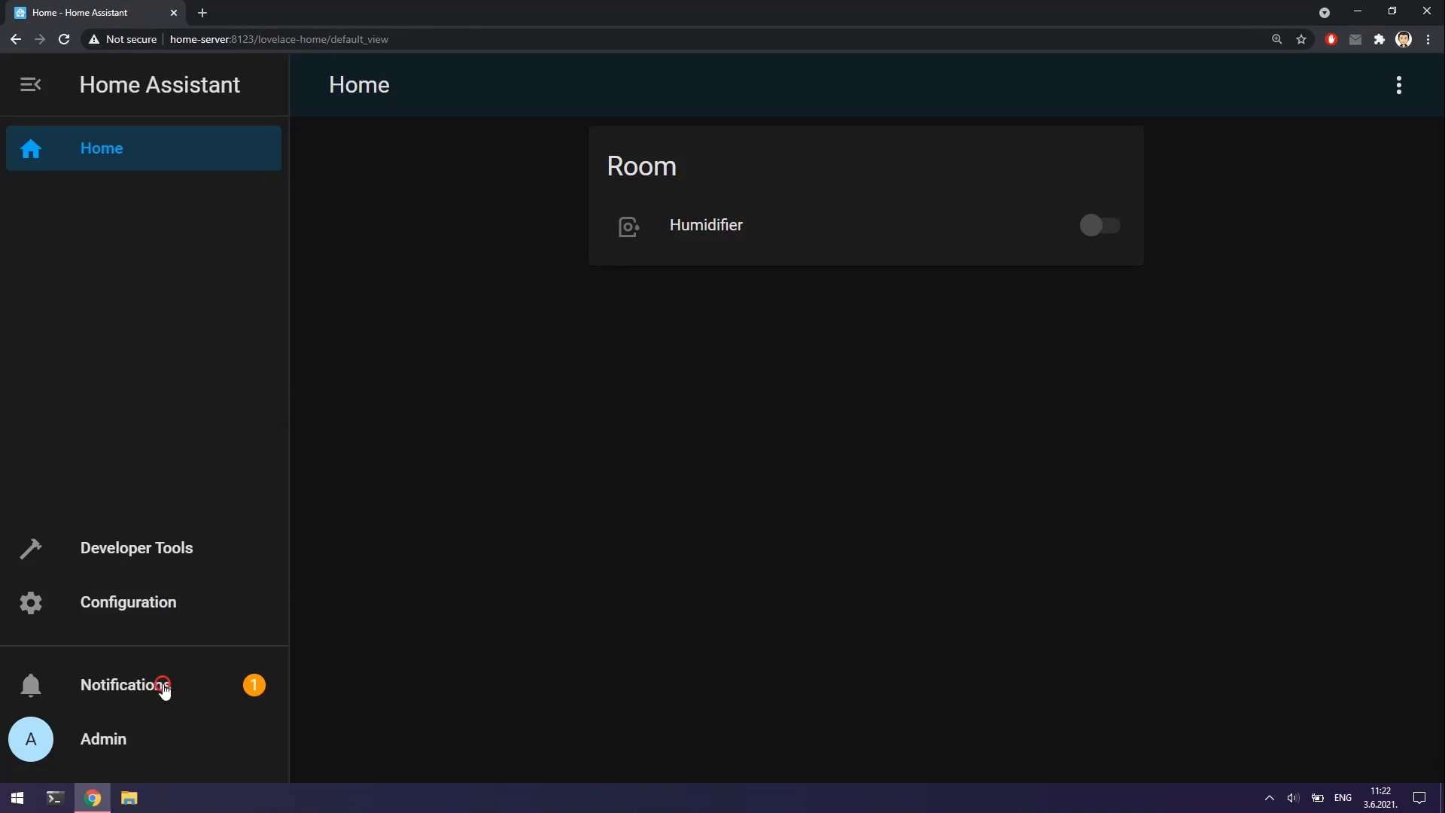
# From Notifications, reach the discovered devices and start configuring hallway_multisensor.
pyautogui.click(121, 685)
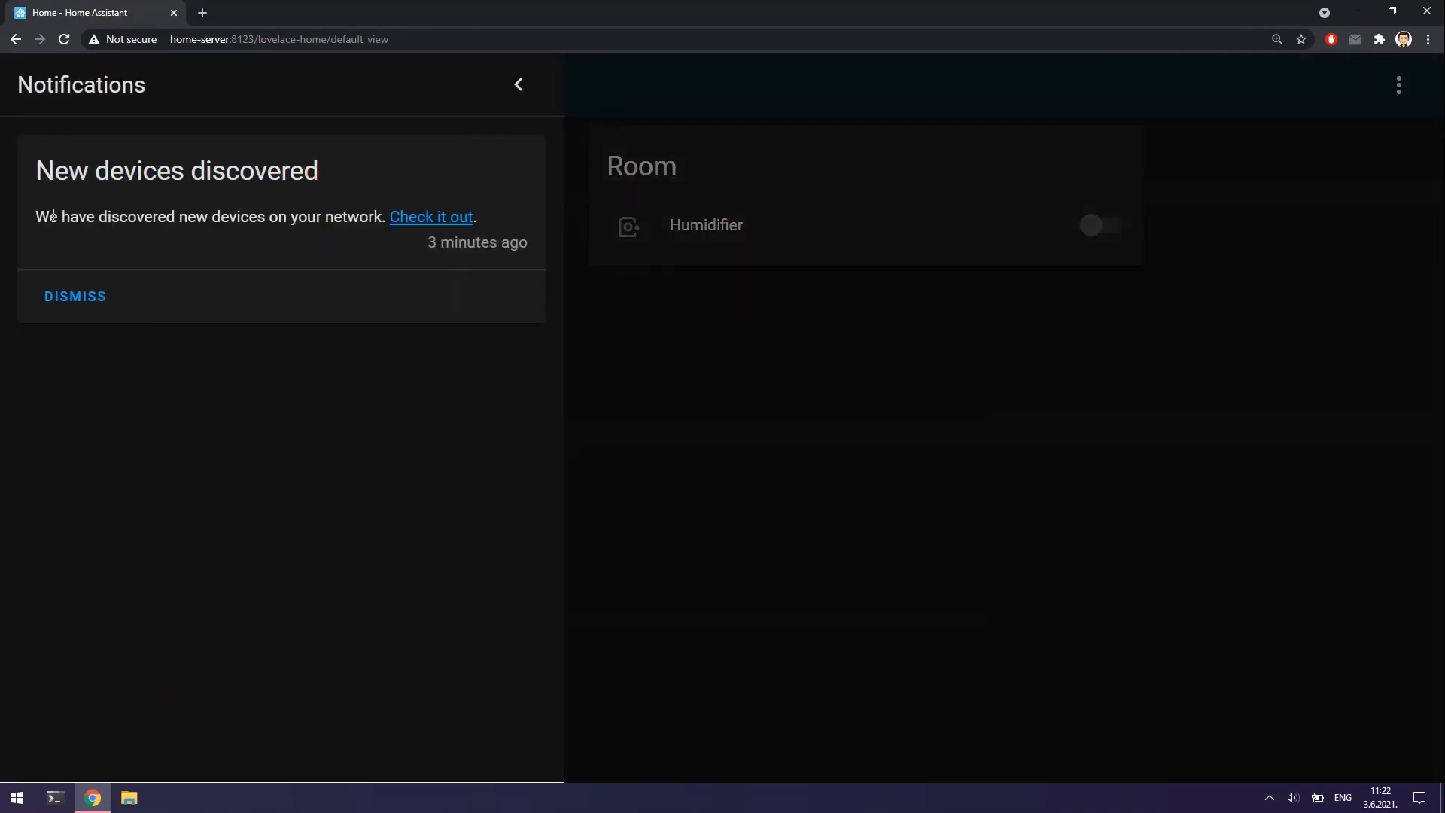
pyautogui.moveTo(60, 217); pyautogui.dragTo(378, 217)
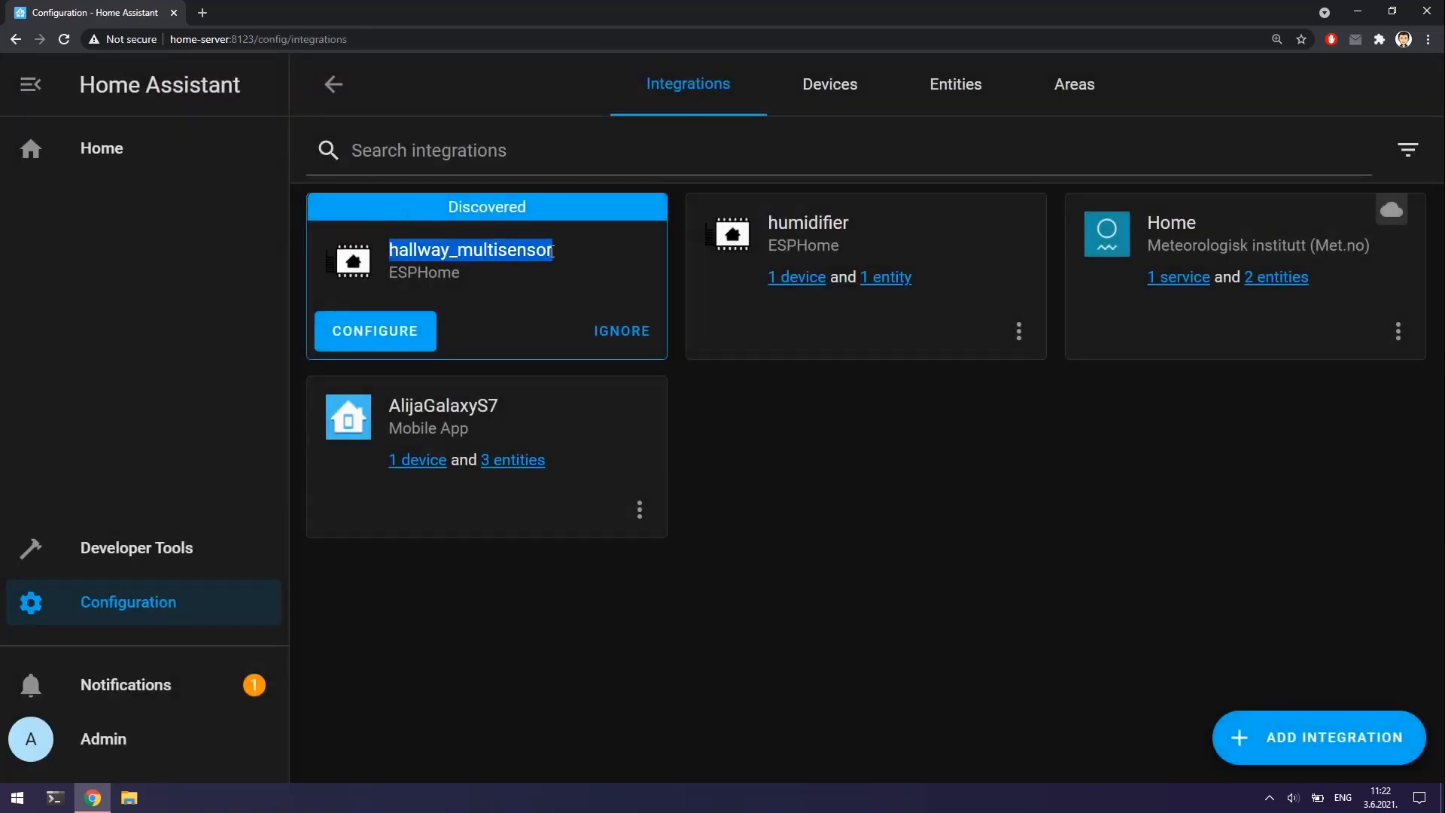
pyautogui.click(374, 331)
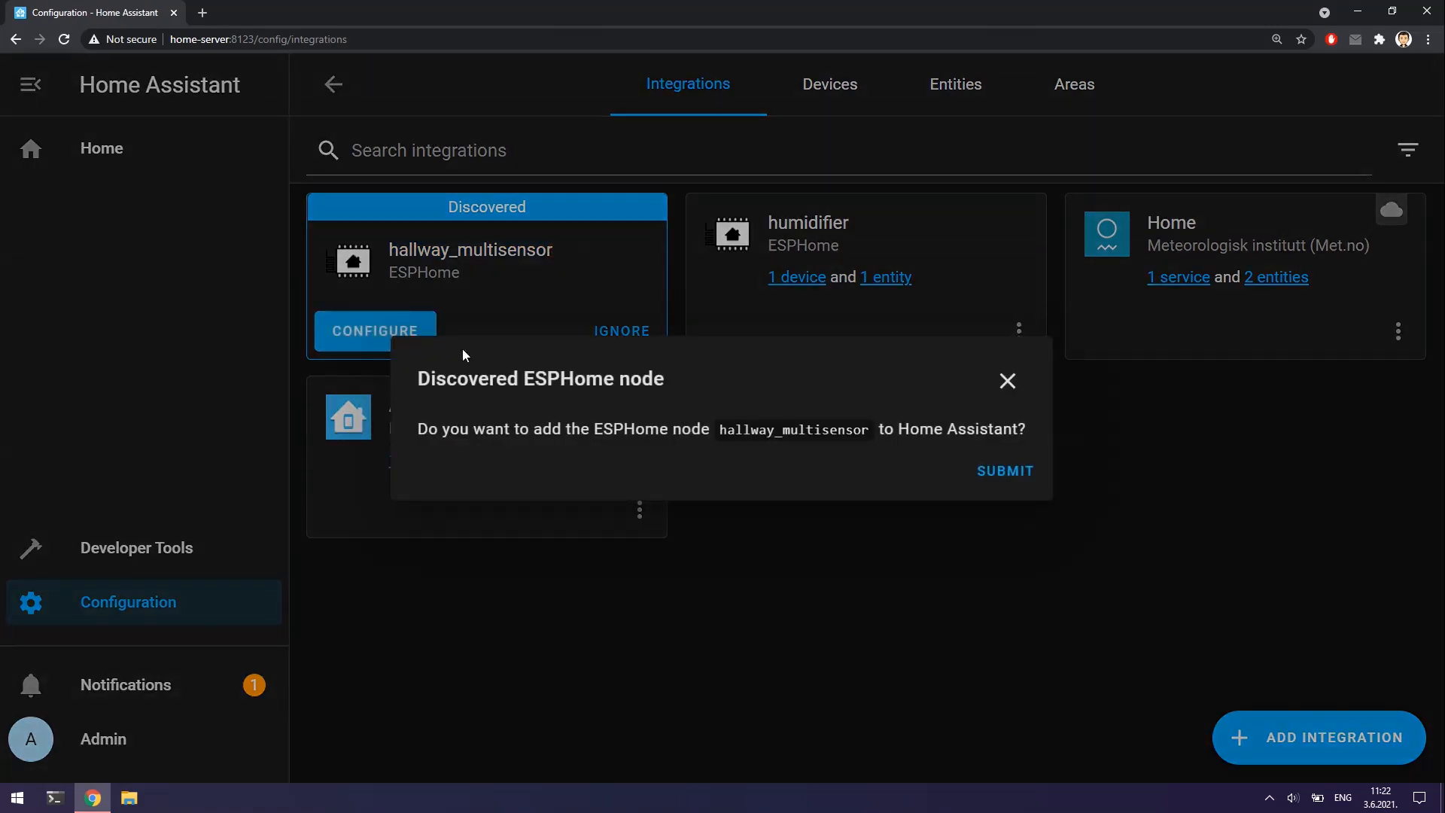
# Add the hallway_multisensor node and assign it to the Hallway area.
pyautogui.click(1003, 471)
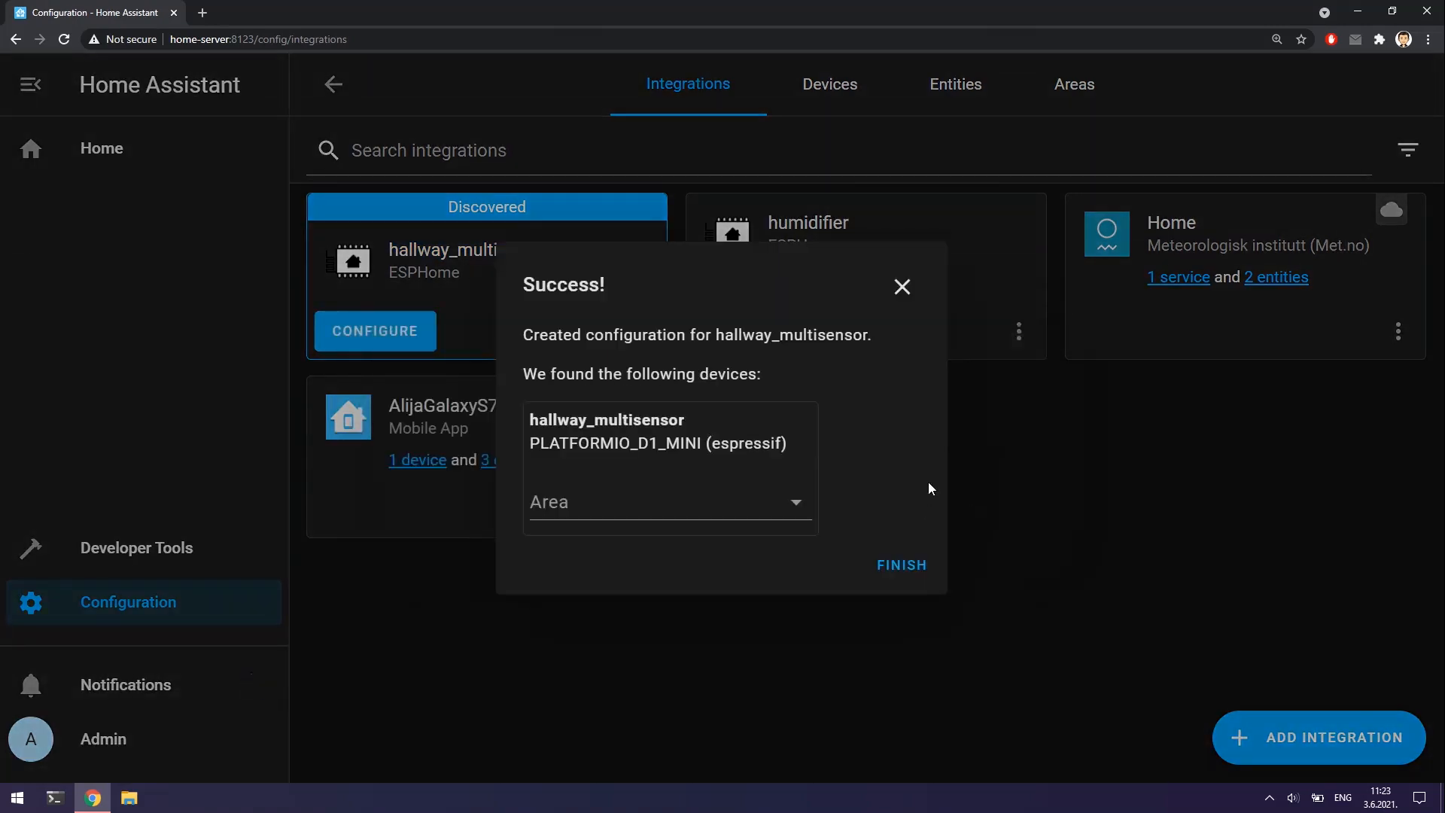
pyautogui.click(669, 502)
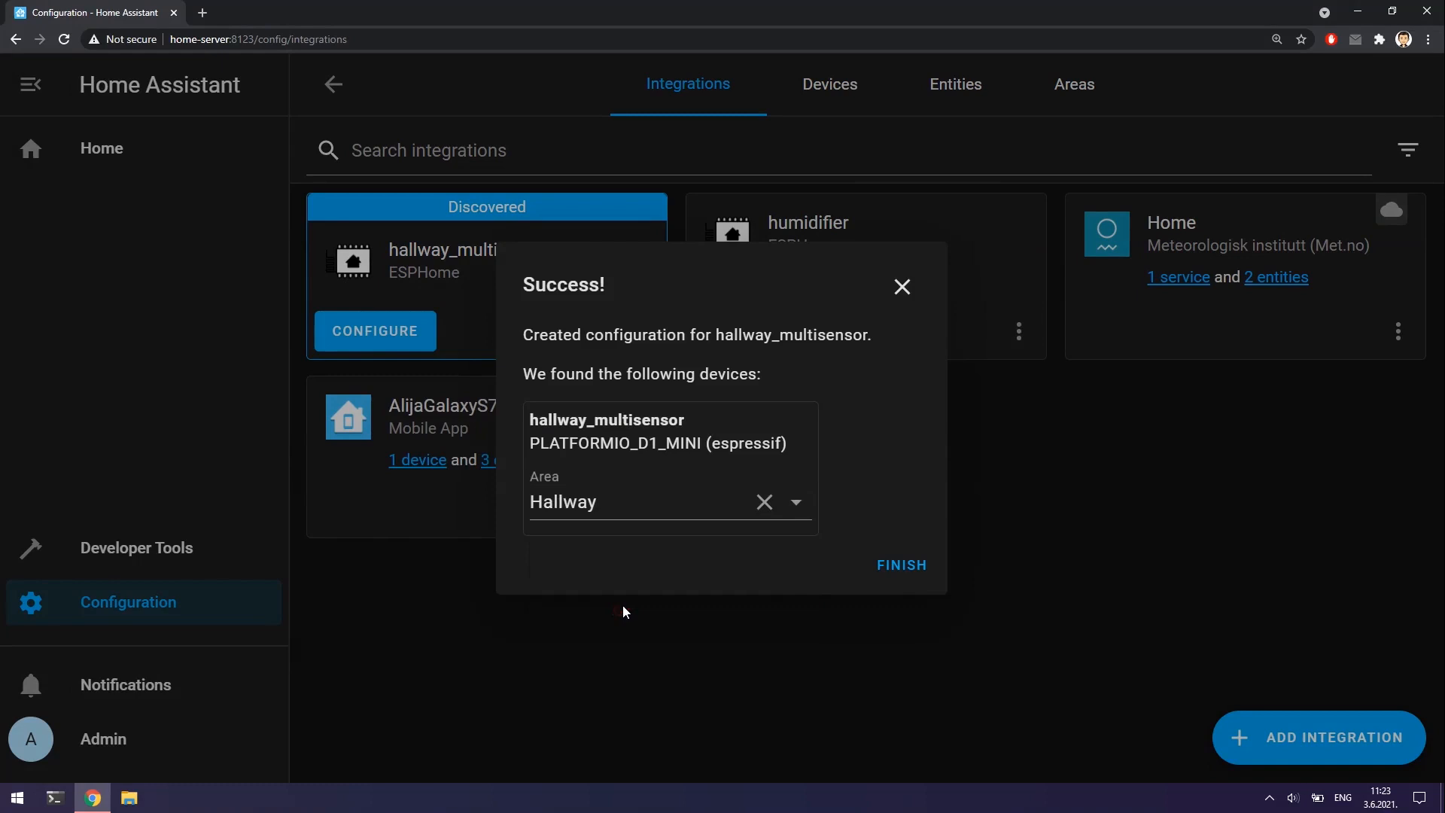
pyautogui.click(899, 564)
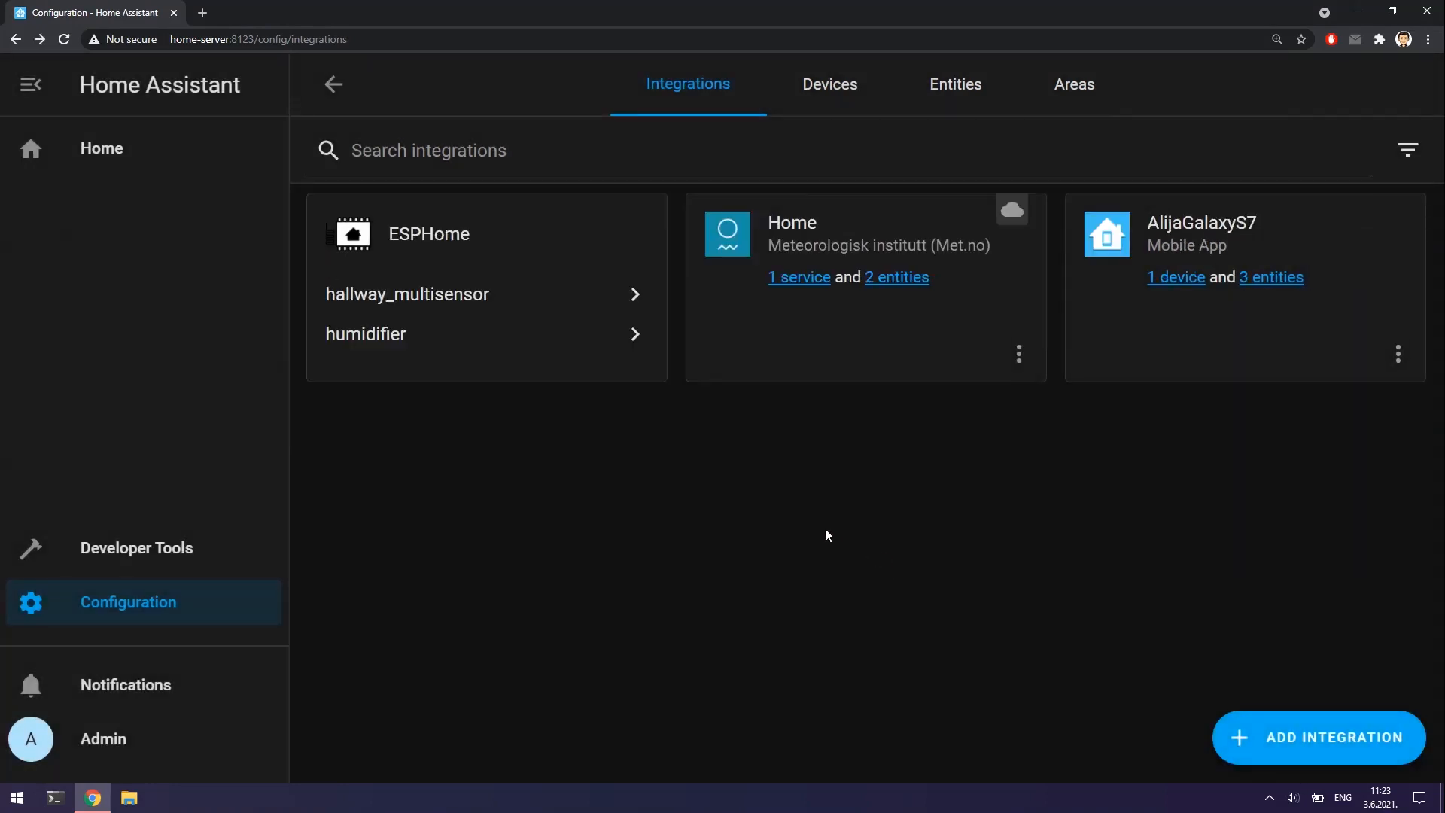
pyautogui.moveTo(722, 137)
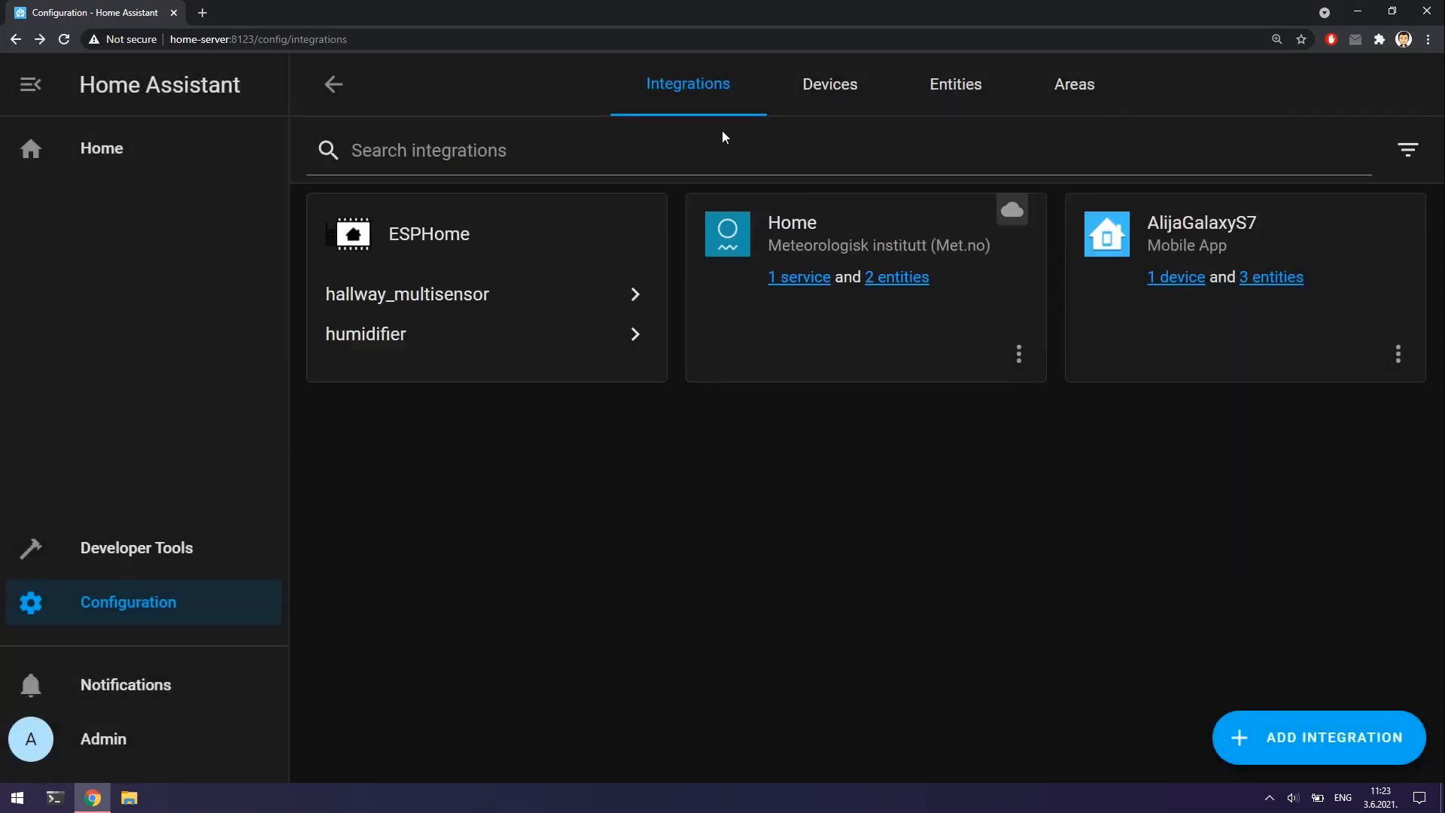
# Check the new device's entities, then view the Hallway readings on the Home dashboard.
pyautogui.click(956, 84)
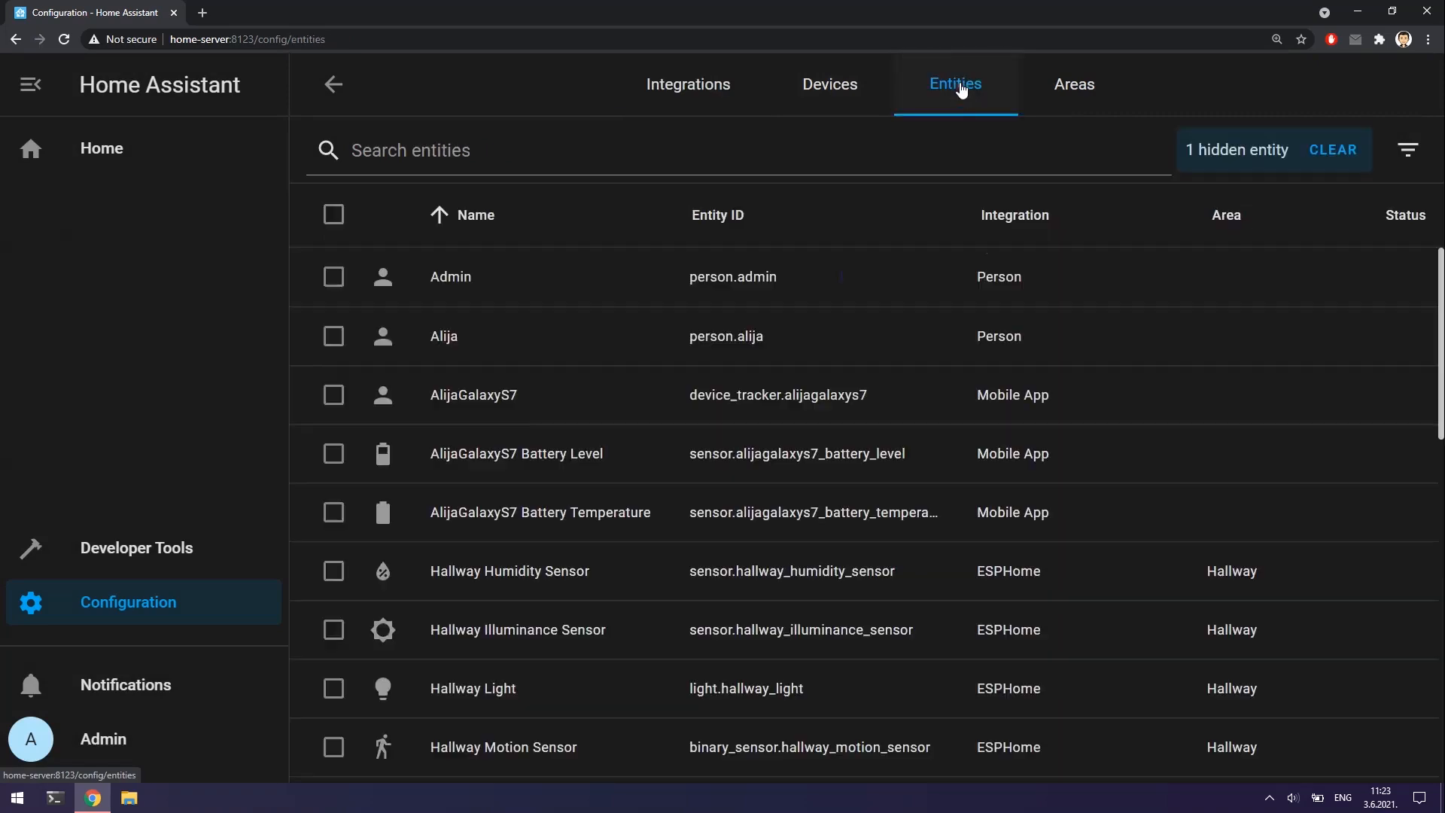
pyautogui.scroll(-3)
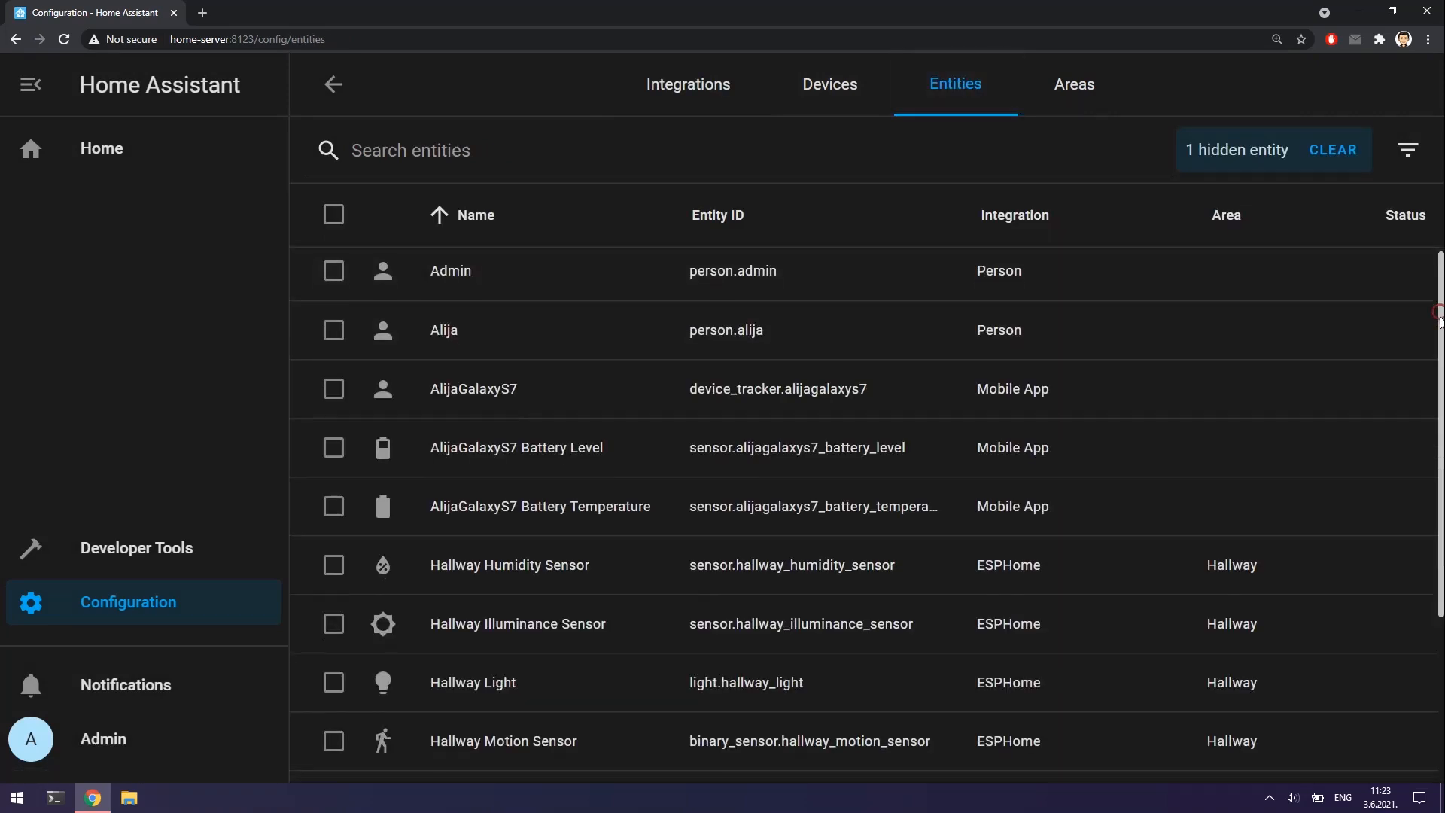
pyautogui.scroll(-3)
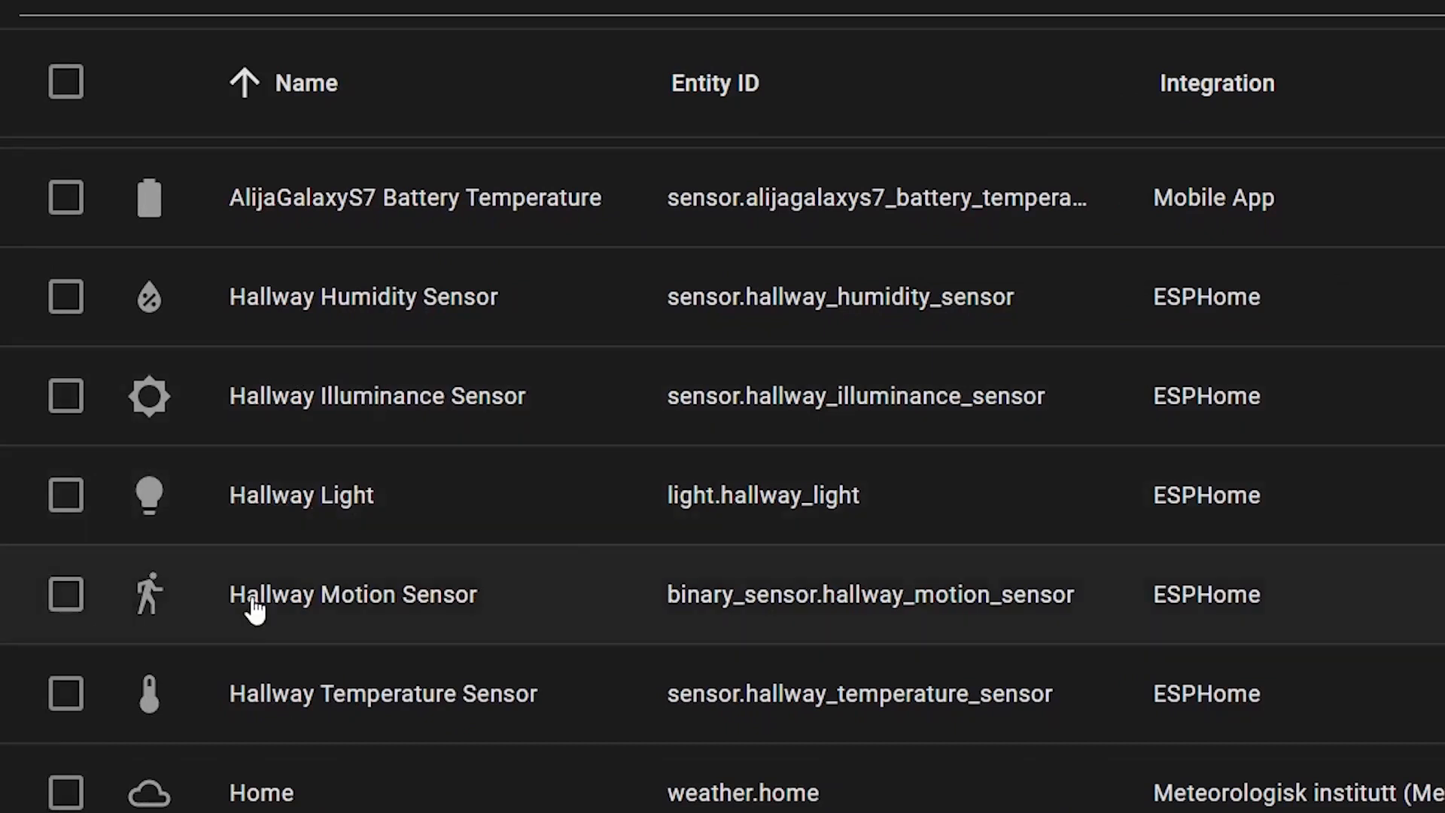
pyautogui.moveTo(515, 721)
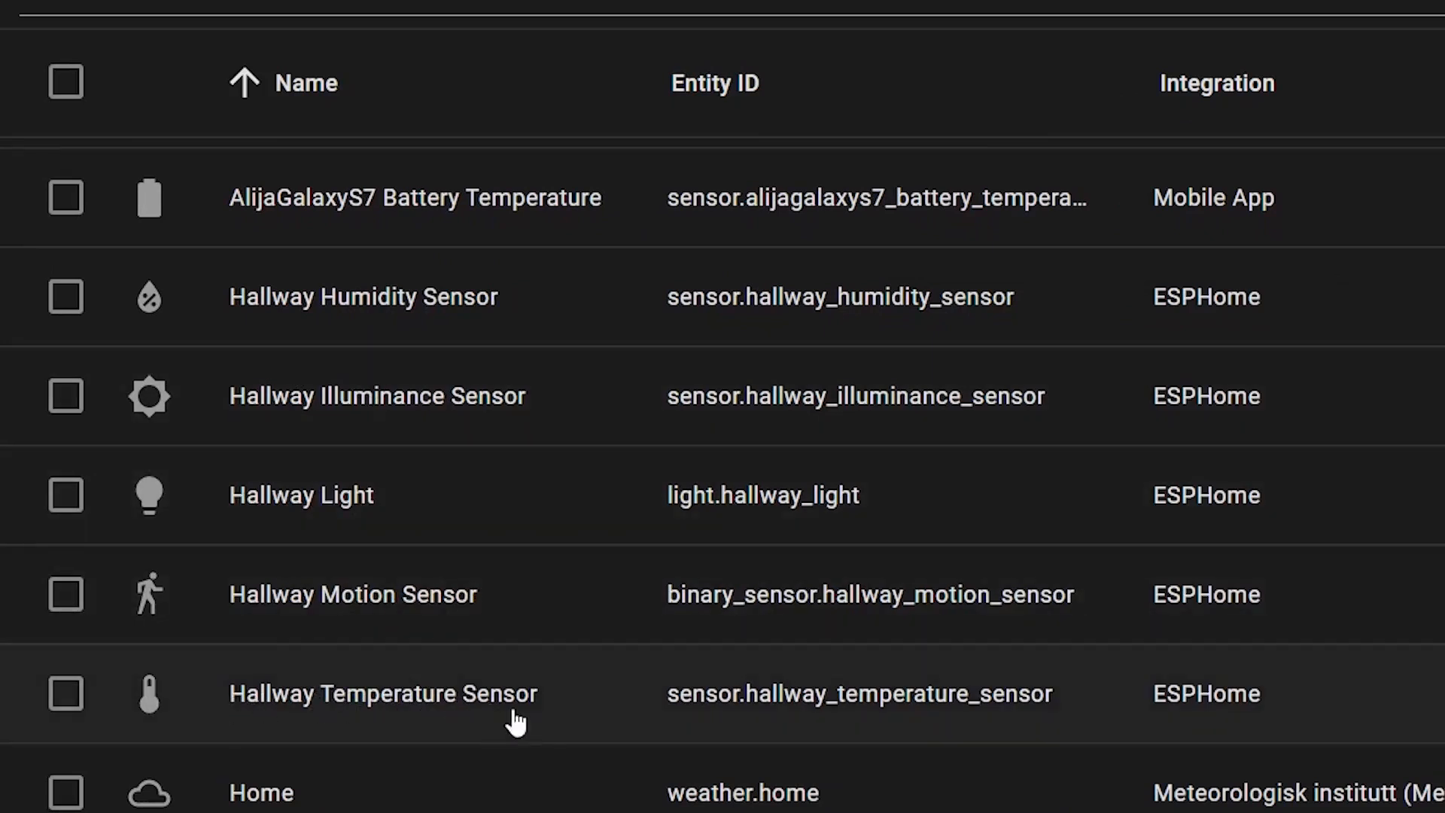
pyautogui.moveTo(539, 727)
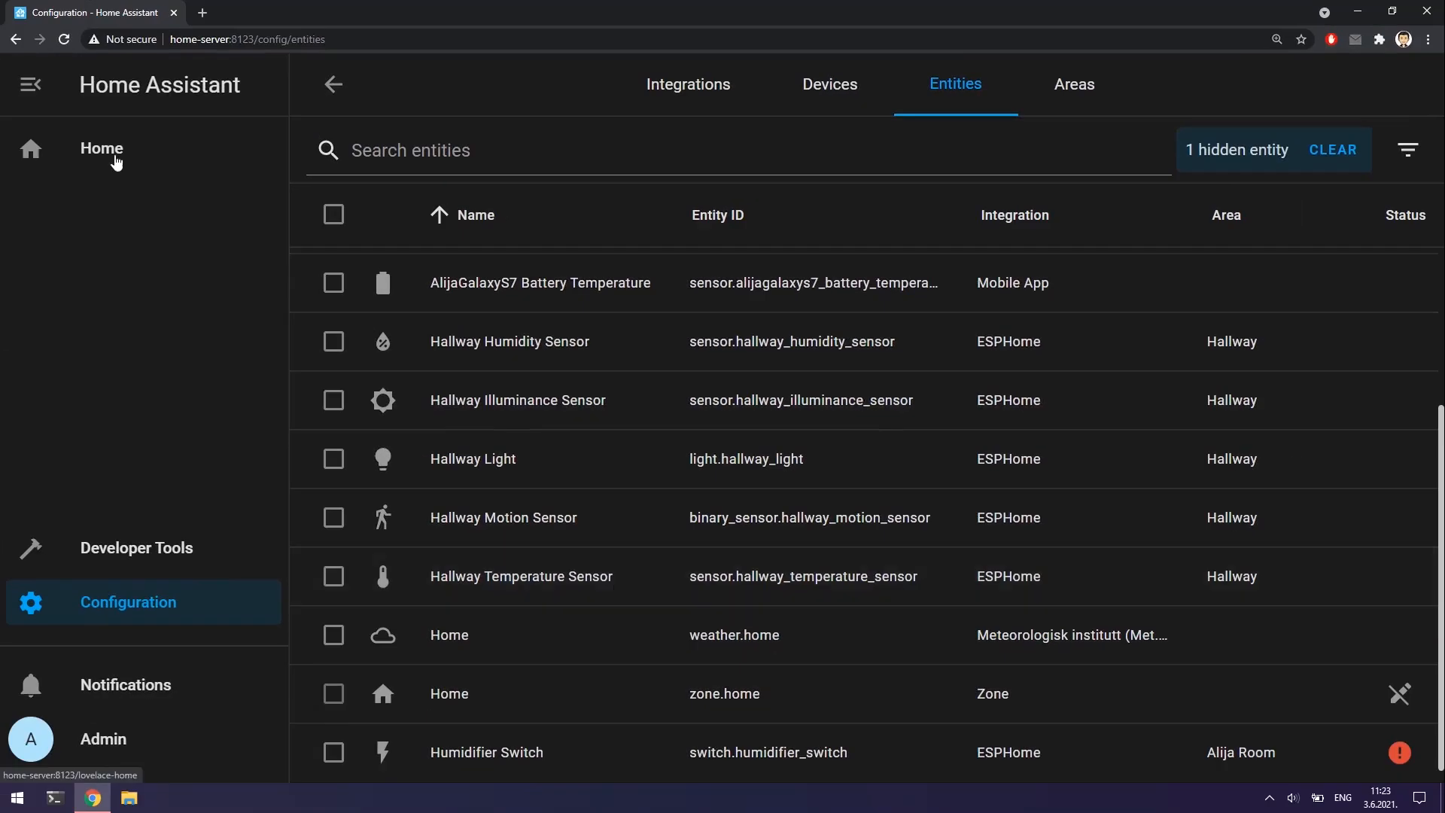
pyautogui.click(101, 149)
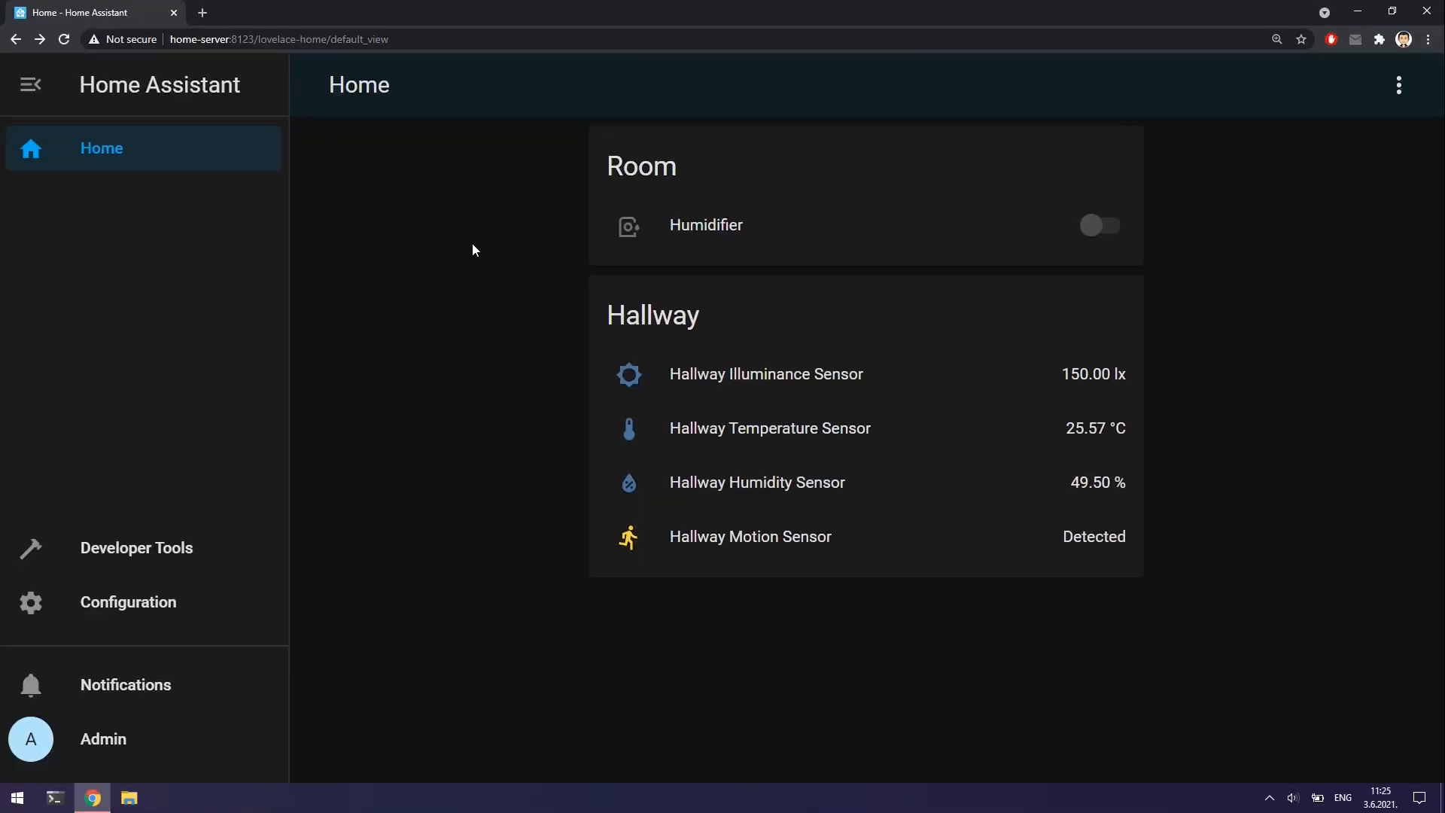
# Start a new automation from Configuration > Automations.
pyautogui.click(128, 602)
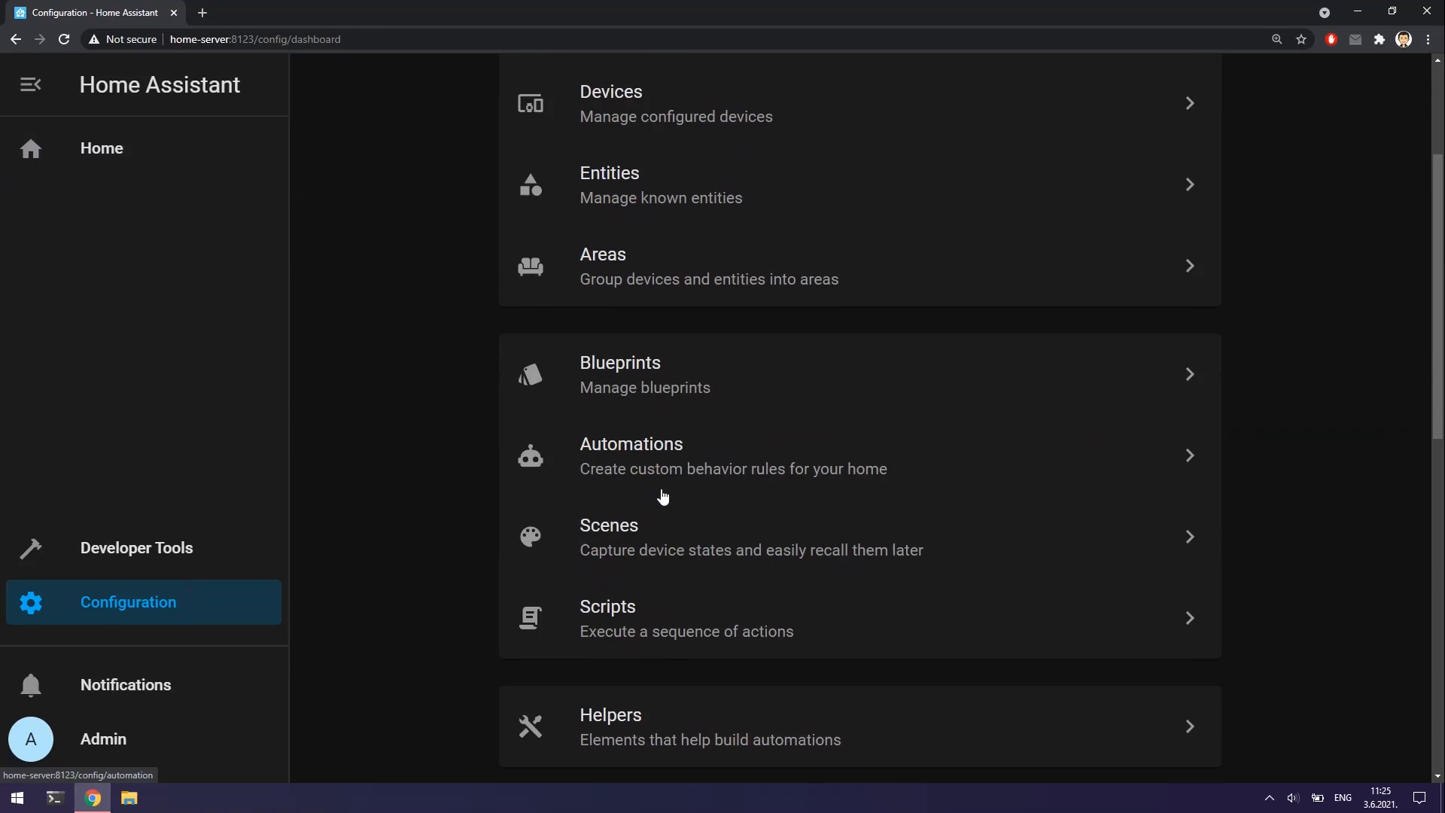
pyautogui.click(631, 454)
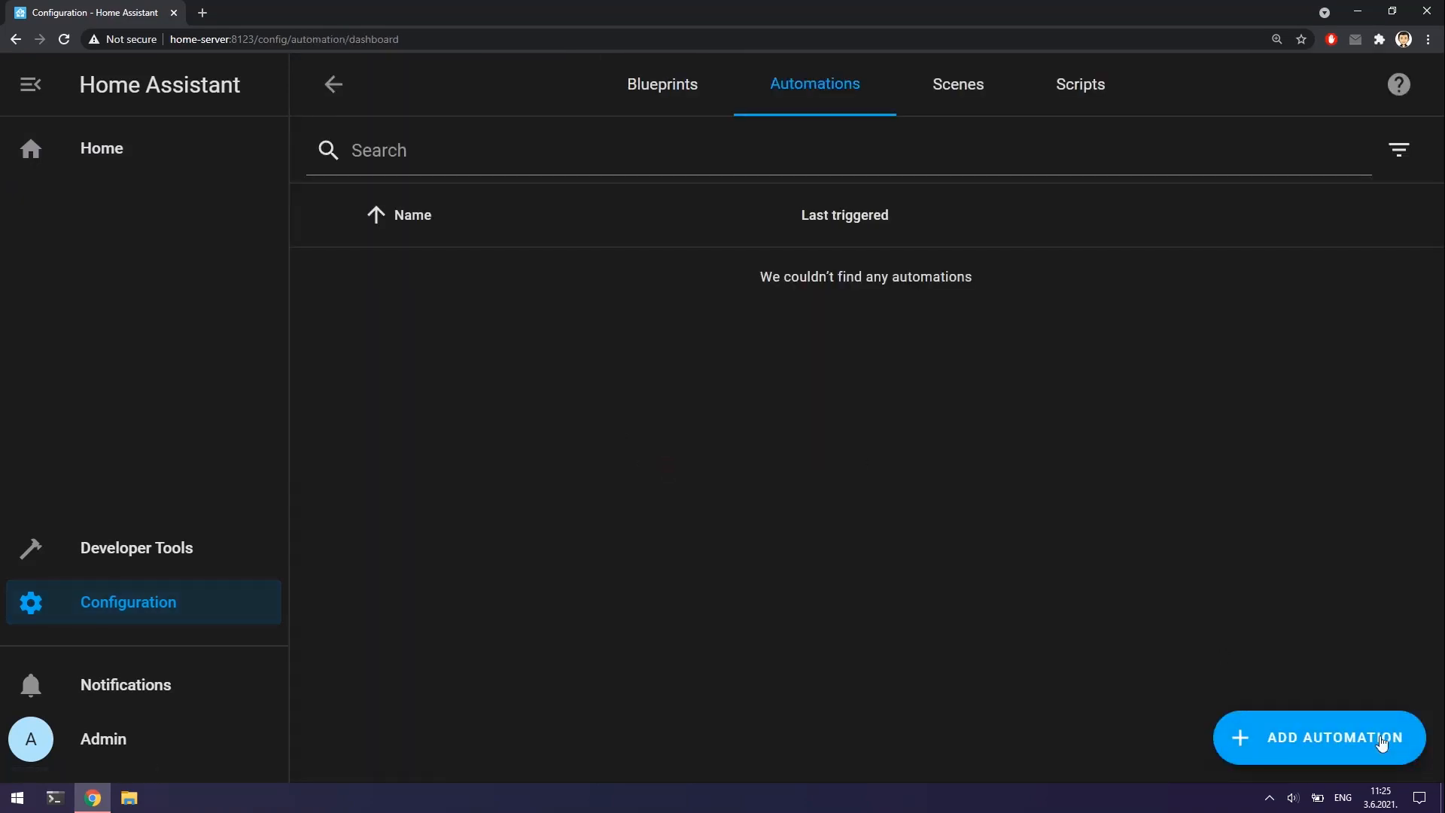
pyautogui.click(1318, 737)
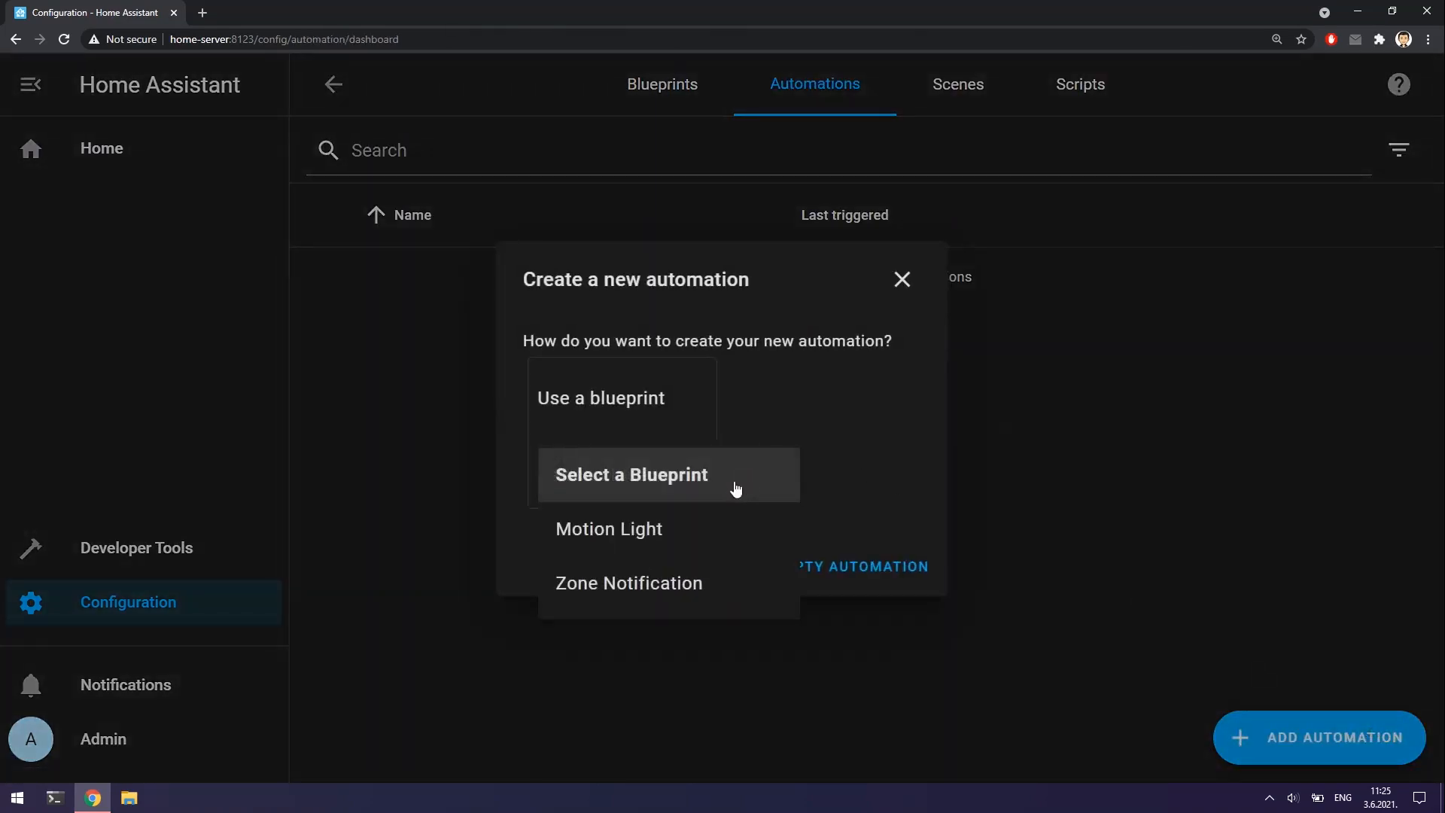
# Base the automation on Motion Light, describe it and set binary_sensor.hallway_motion_sensor as trigger.
pyautogui.click(608, 528)
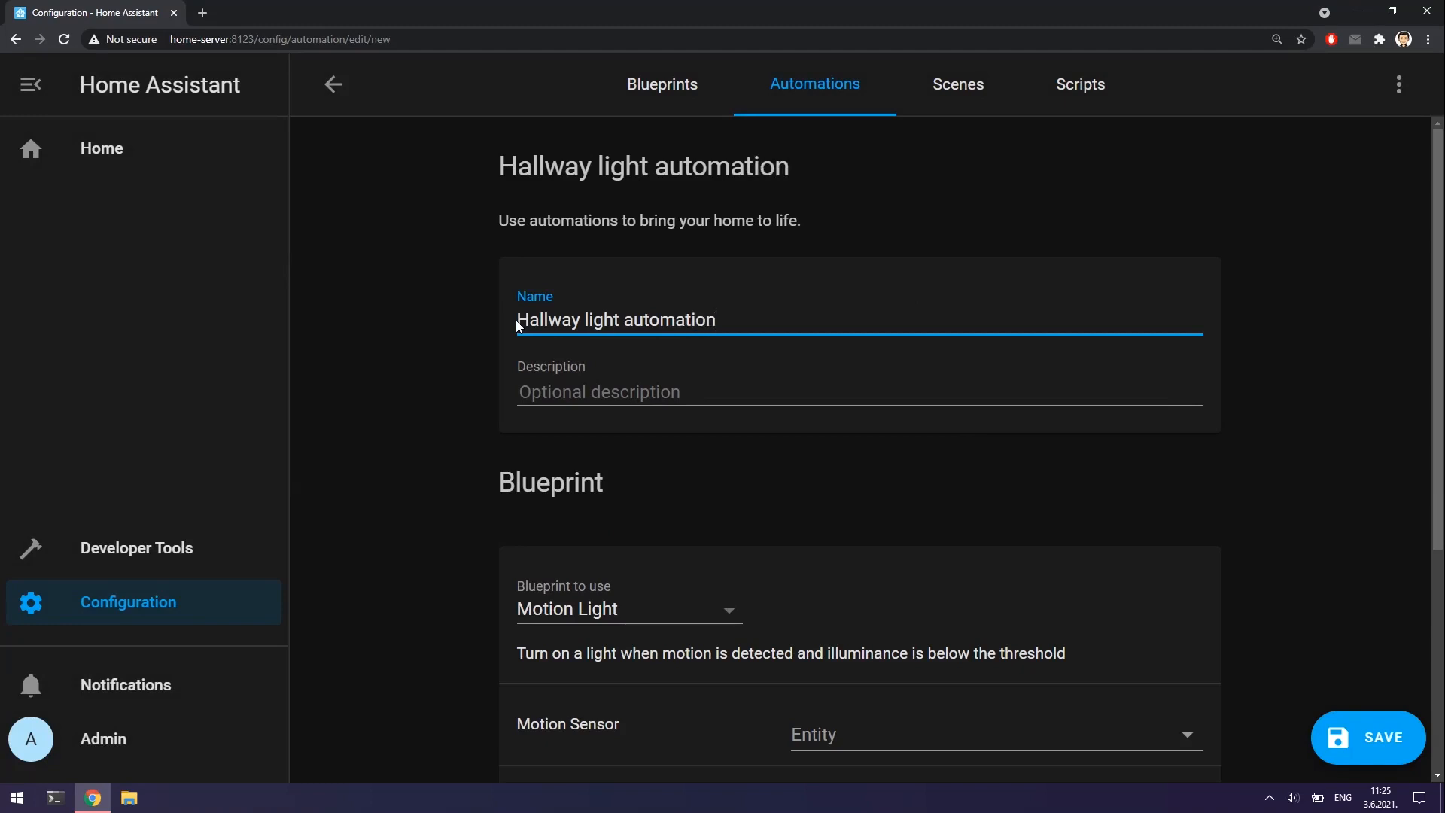
pyautogui.write('Automation of')
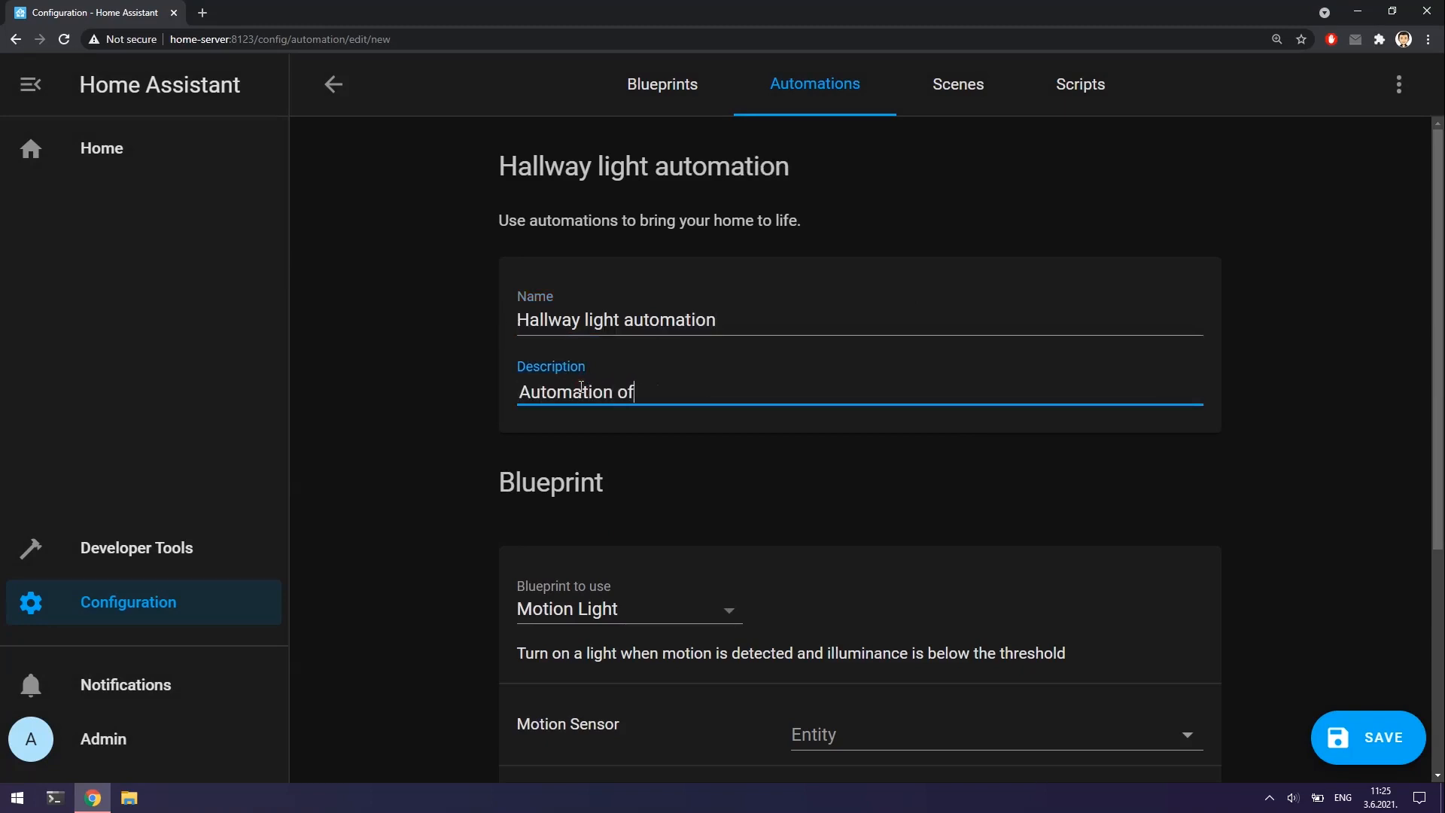
pyautogui.scroll(-3)
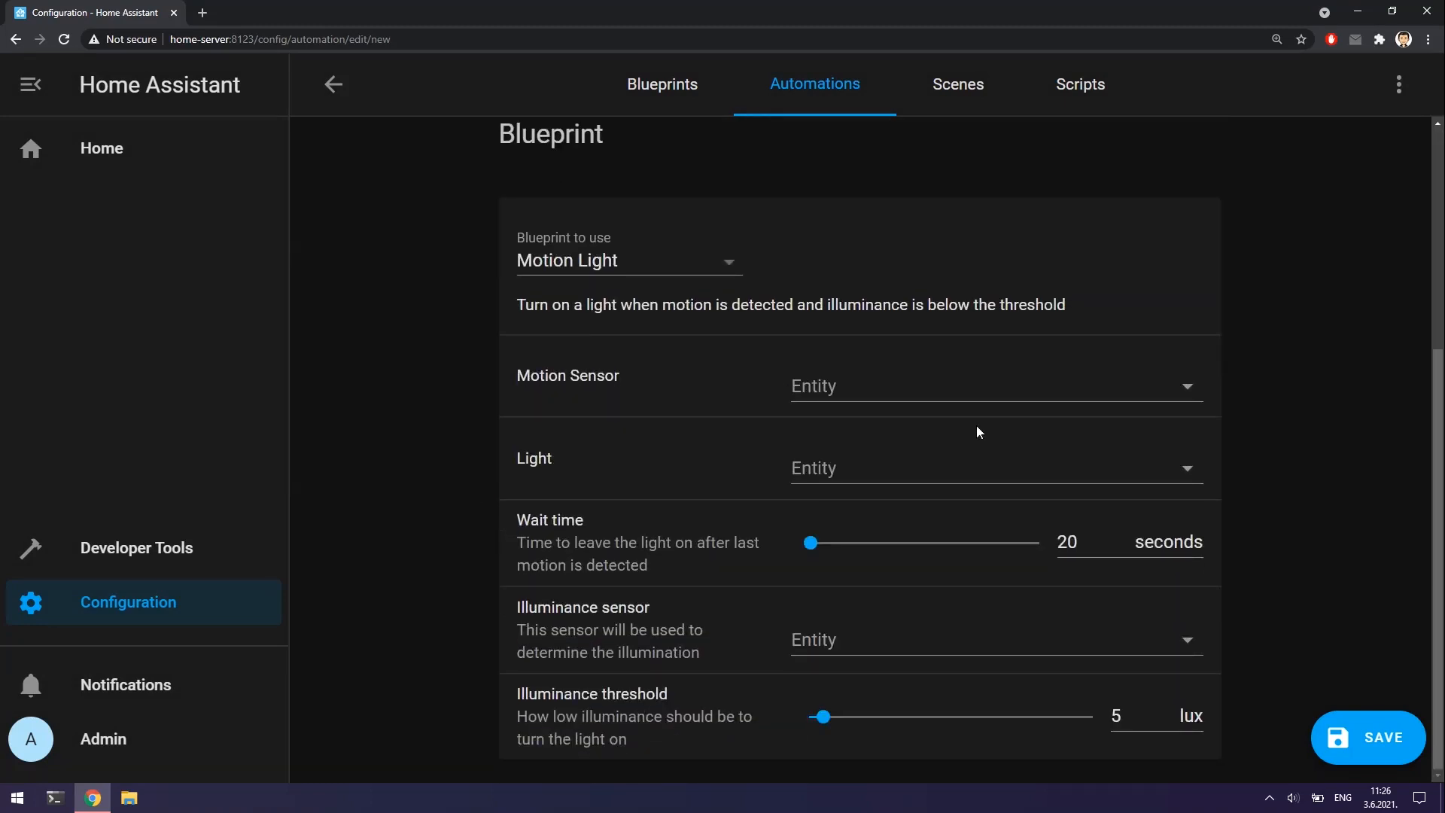
pyautogui.write('binary_sensor.hallway_motion_sensor')
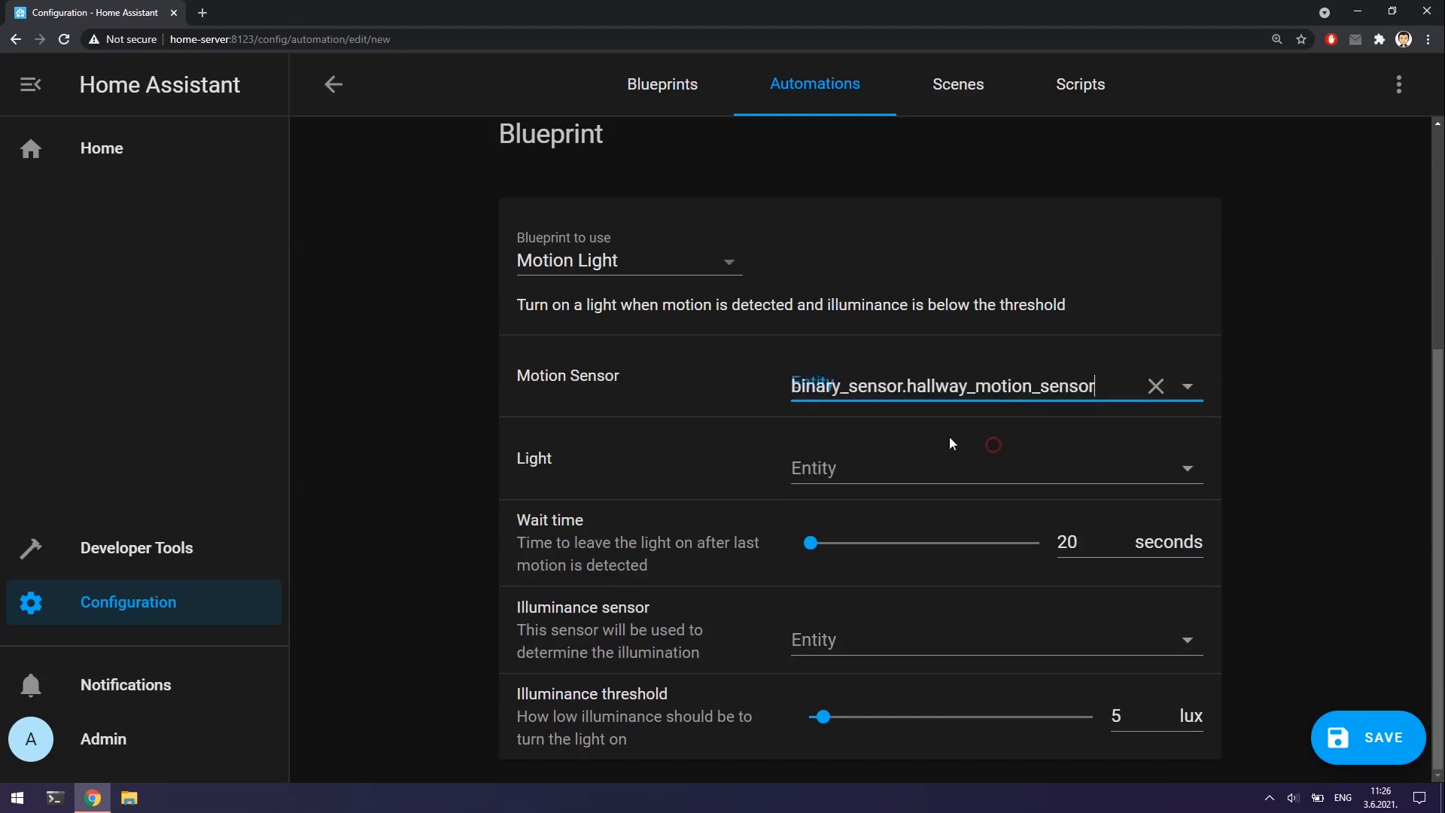
# Control Hallway Light with a 60-second wait and 10-lux threshold, then save the automation.
pyautogui.click(995, 468)
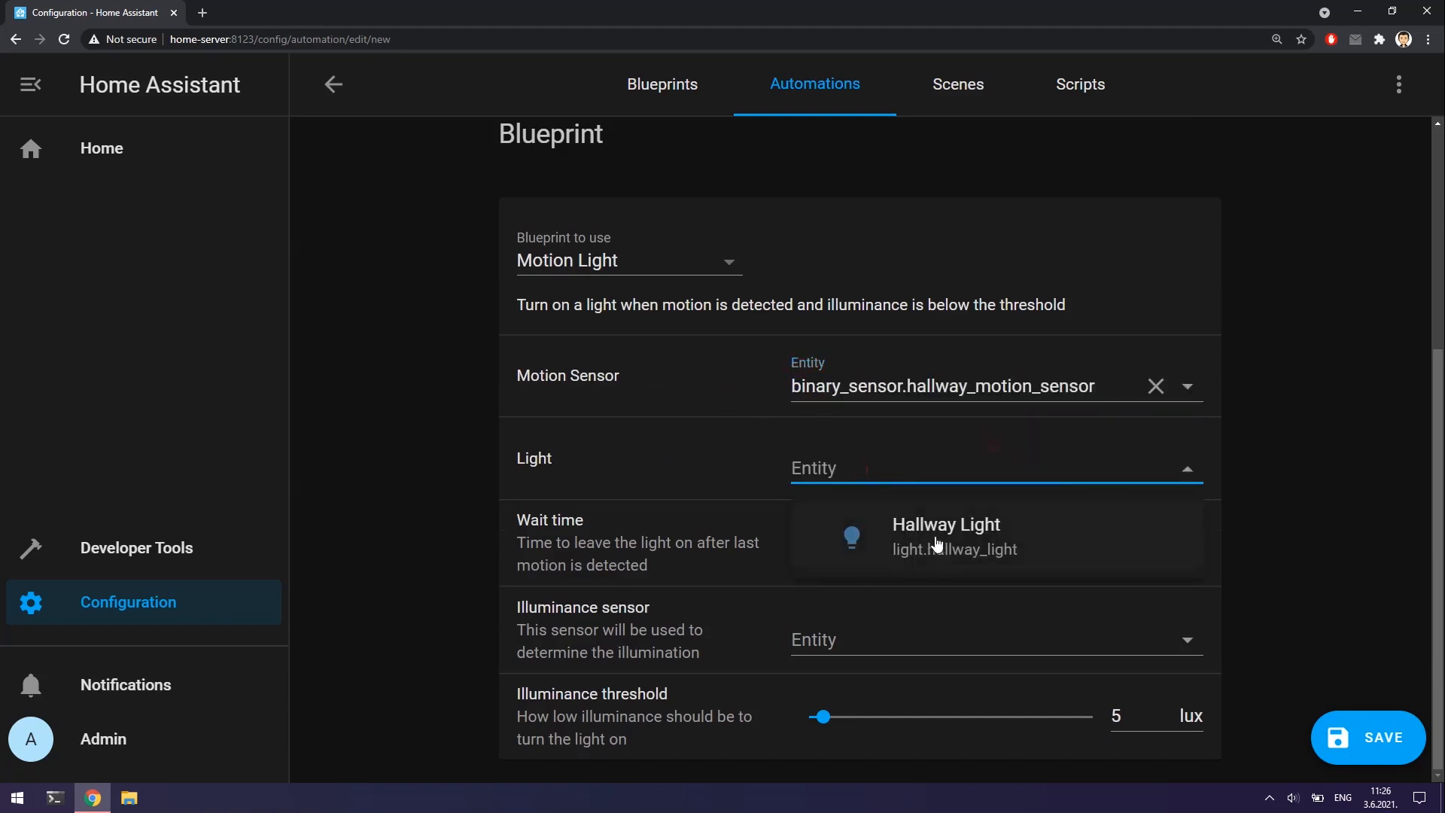
pyautogui.click(945, 536)
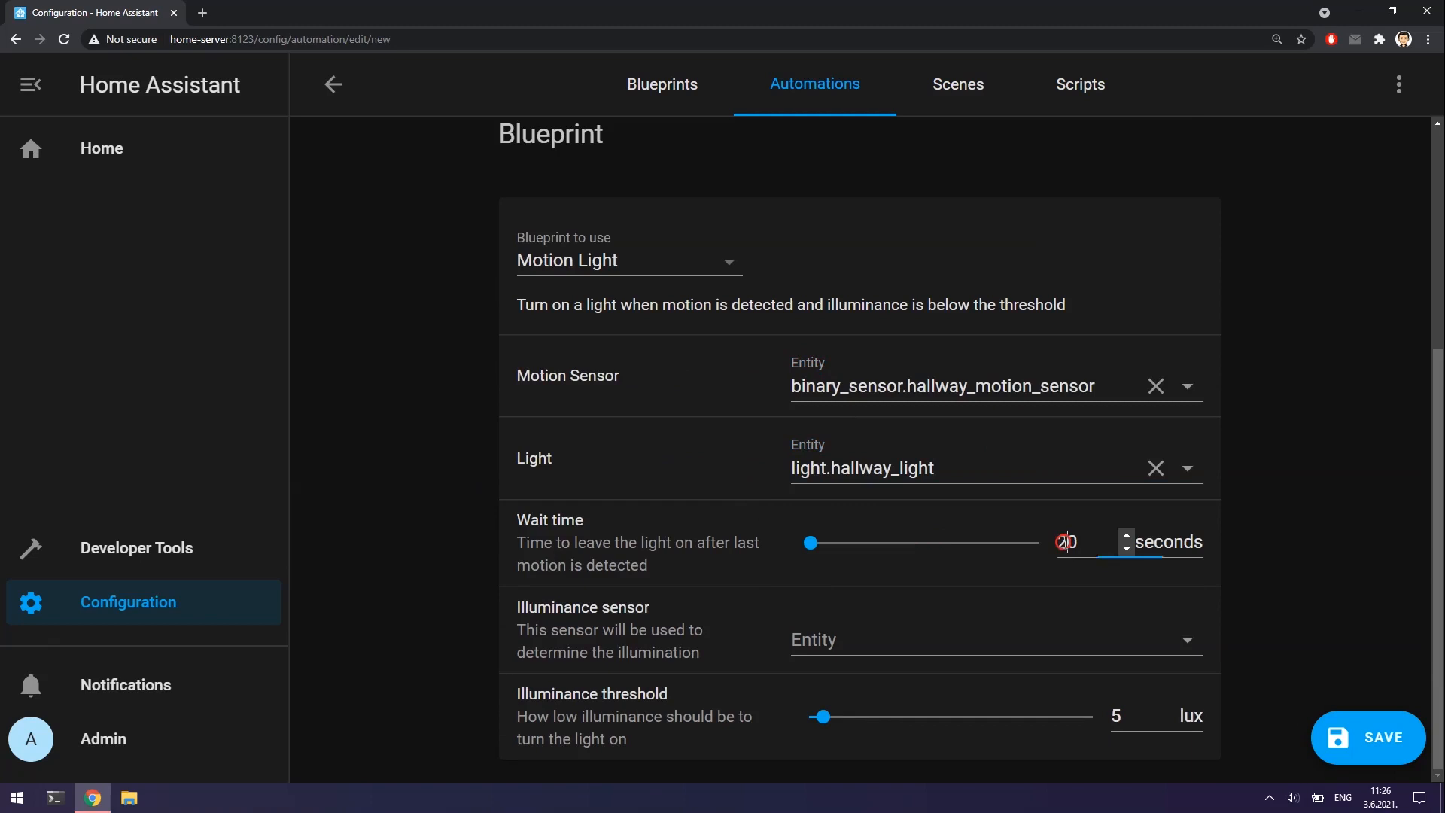
pyautogui.write('60')
pyautogui.click(996, 638)
pyautogui.write('sensor.hallway_illuminance_sensor')
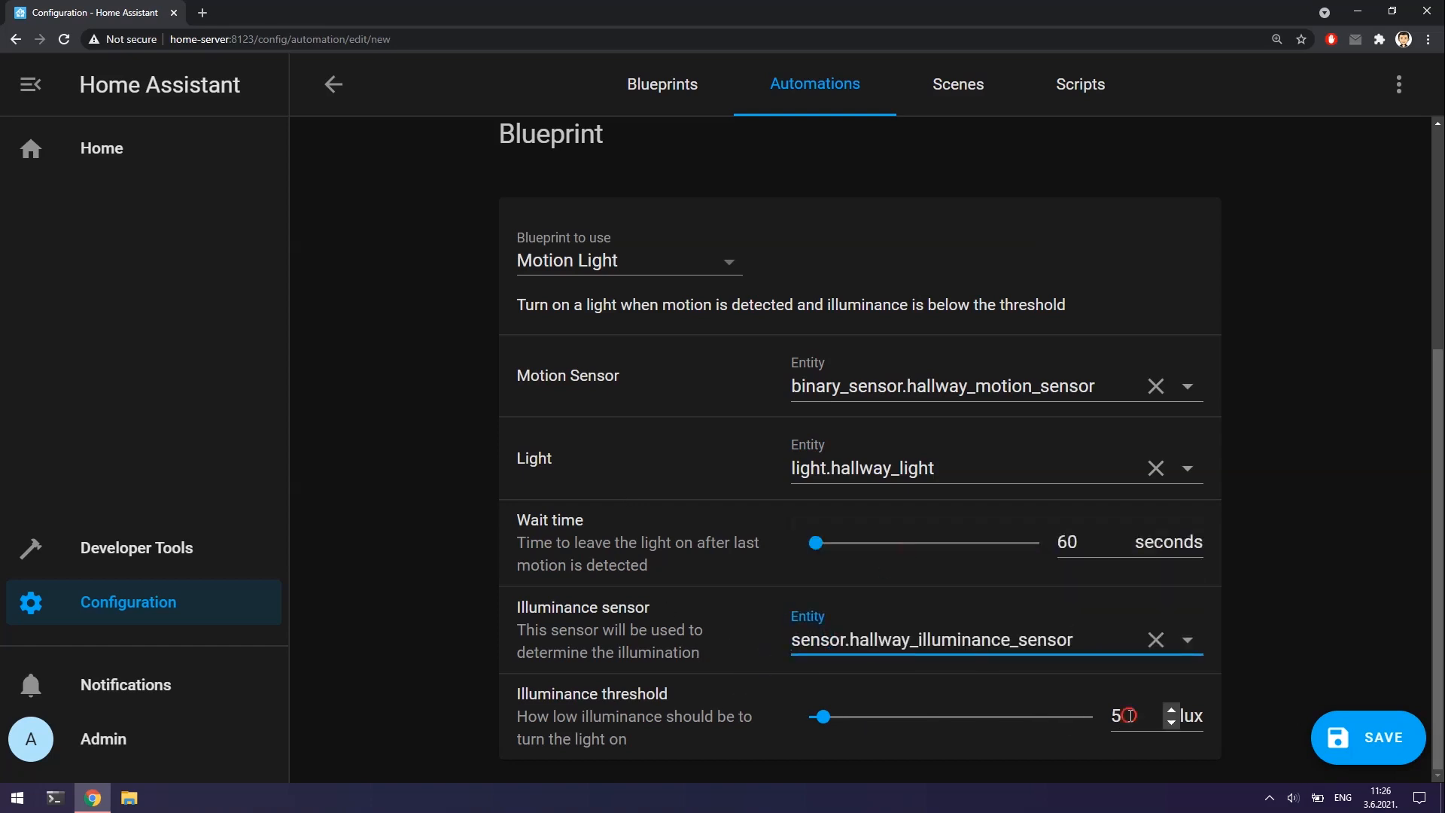
pyautogui.click(1132, 716)
pyautogui.write('10')
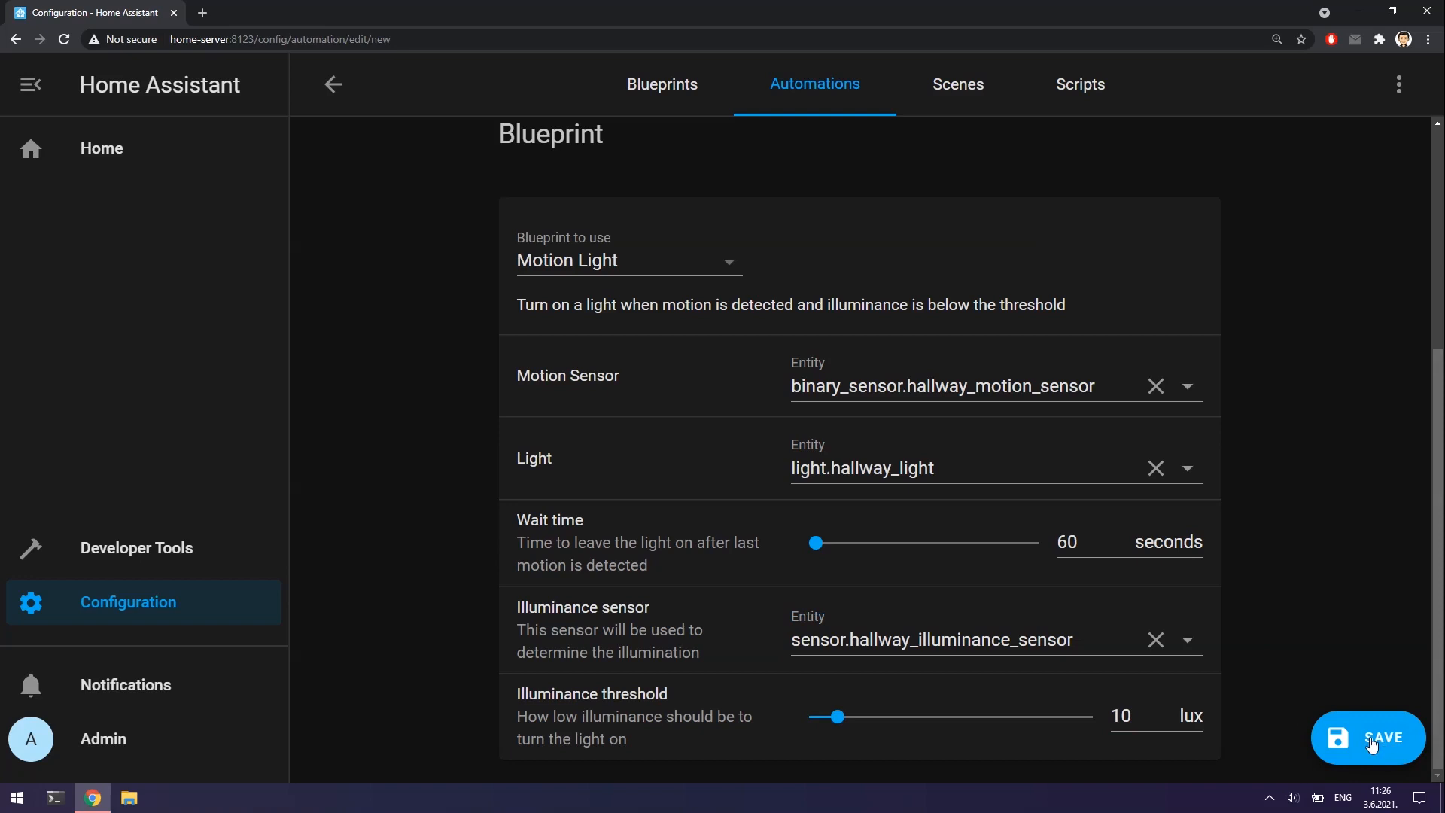
pyautogui.click(1368, 738)
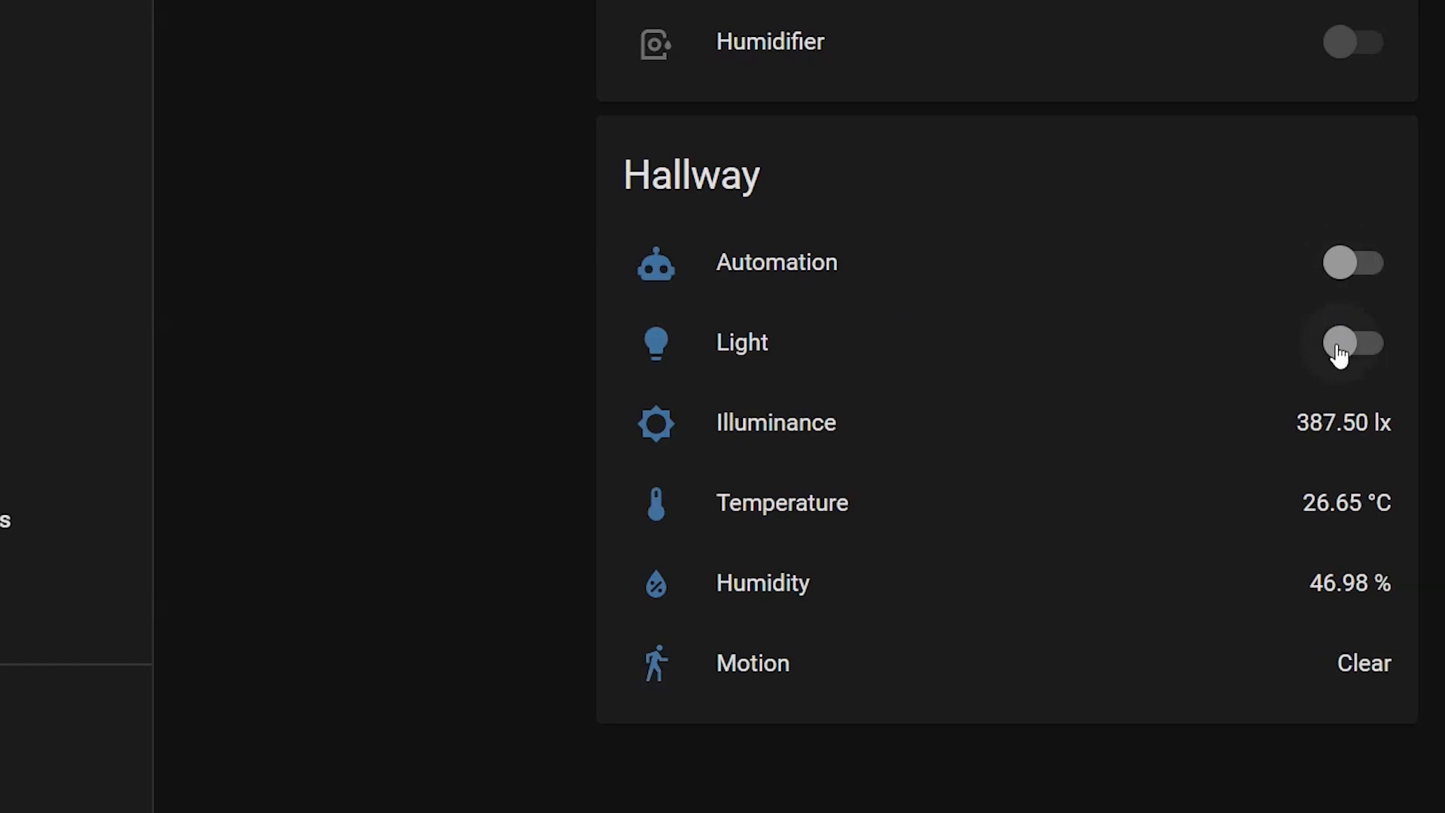
# Toggle the Hallway Light on and off three times from the dashboard to test the relay.
pyautogui.click(1354, 342)
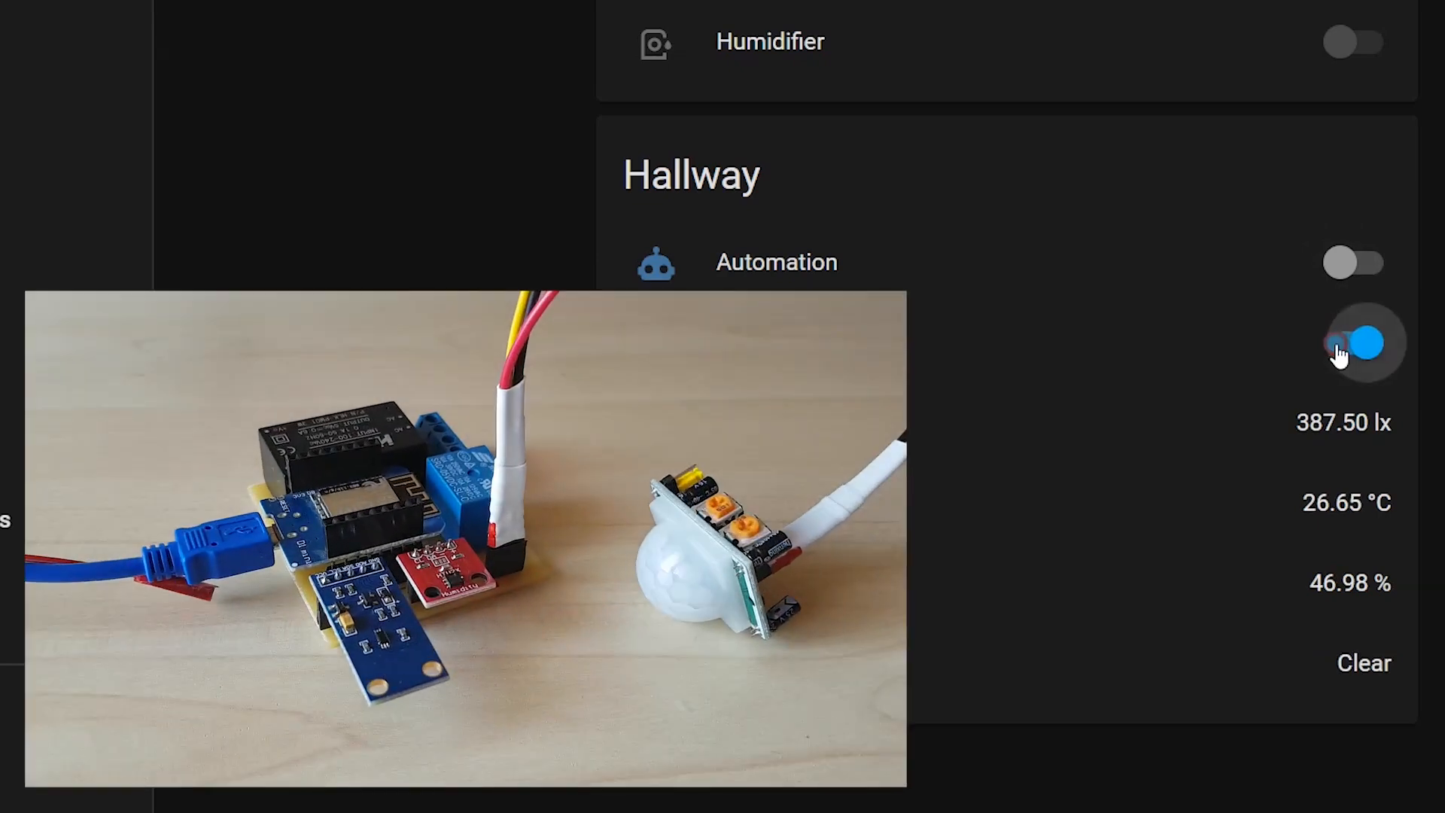
pyautogui.click(1355, 343)
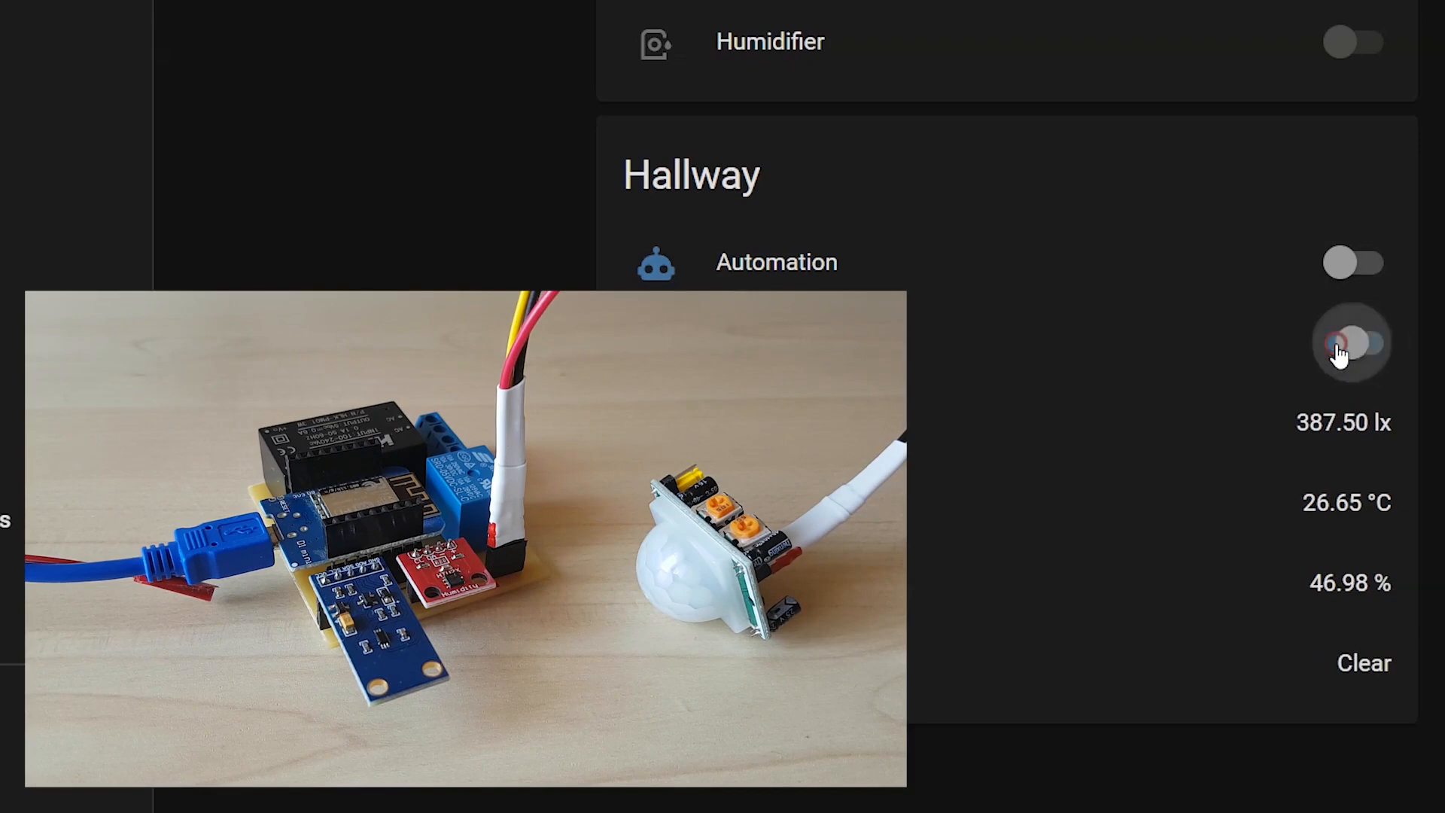
pyautogui.click(1355, 341)
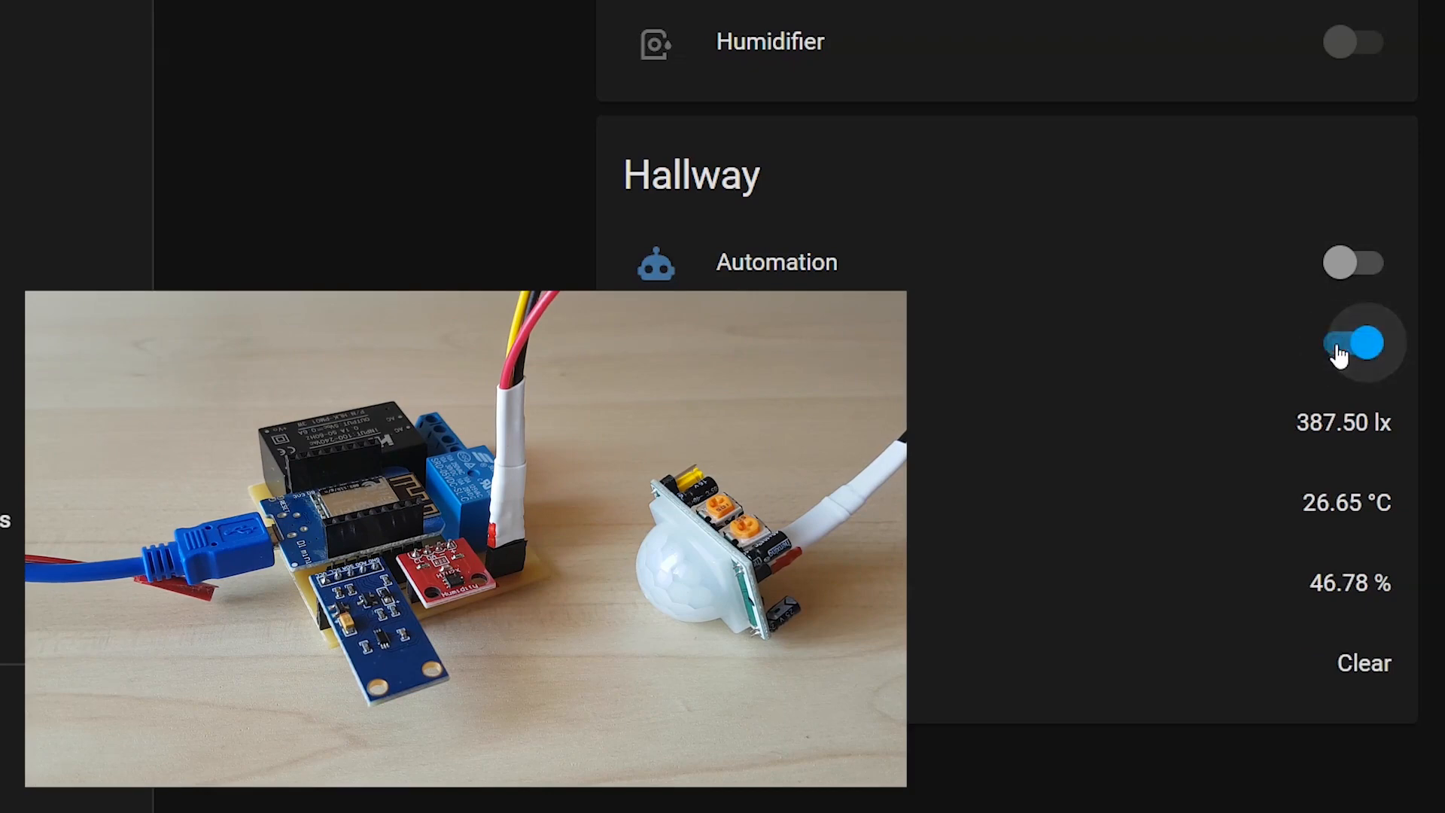
pyautogui.click(1354, 341)
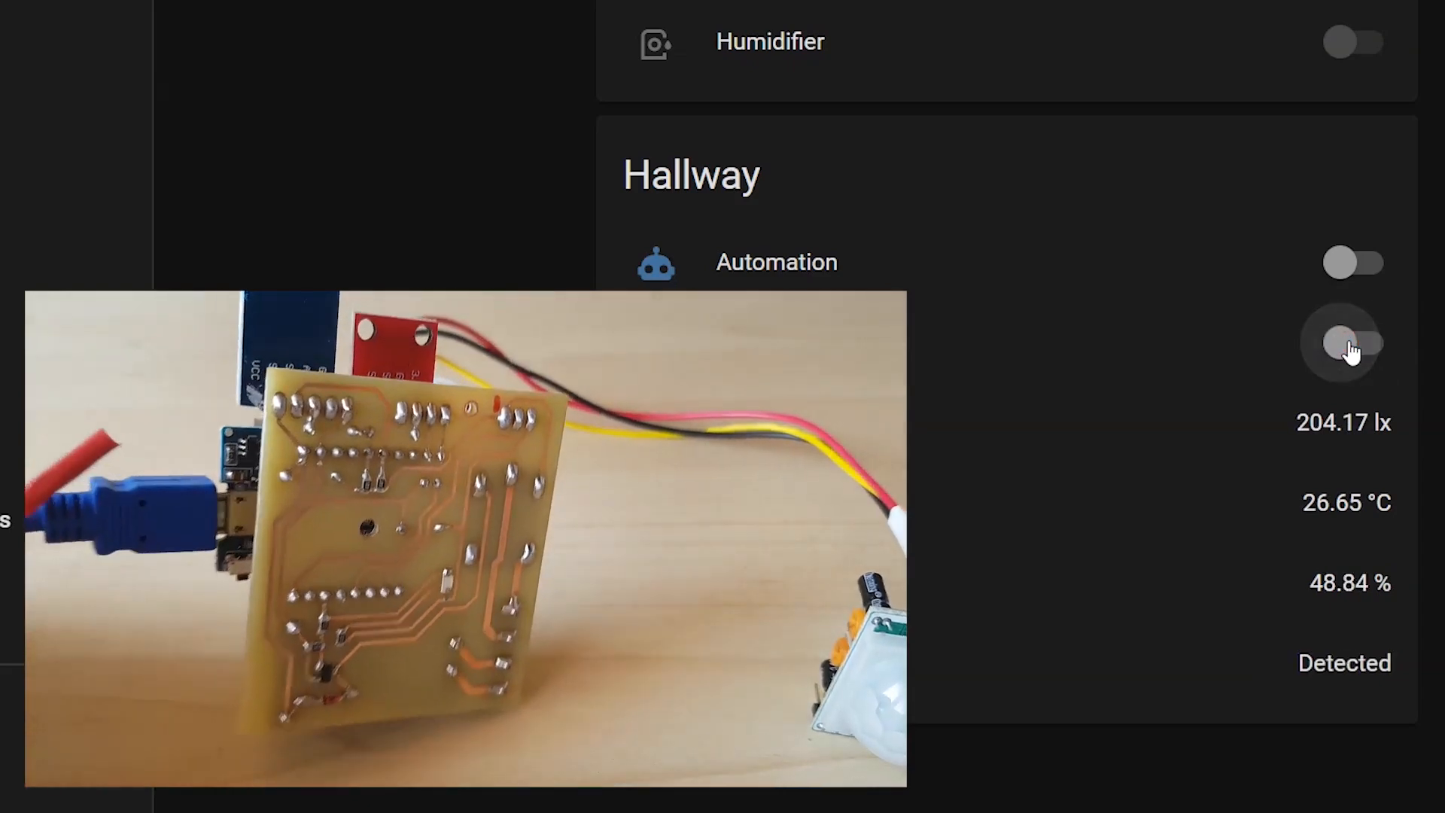
pyautogui.click(1354, 342)
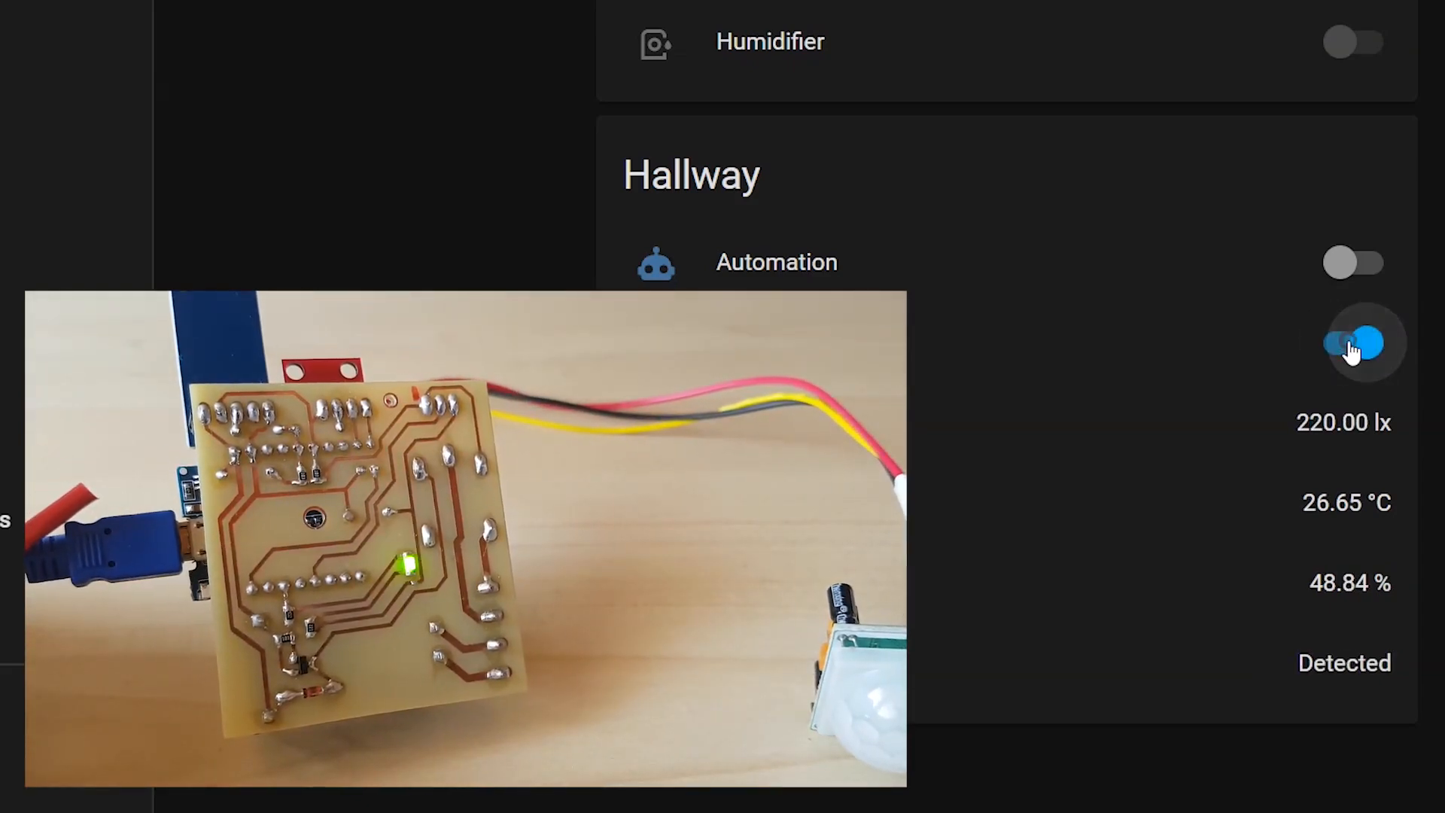
pyautogui.click(1354, 343)
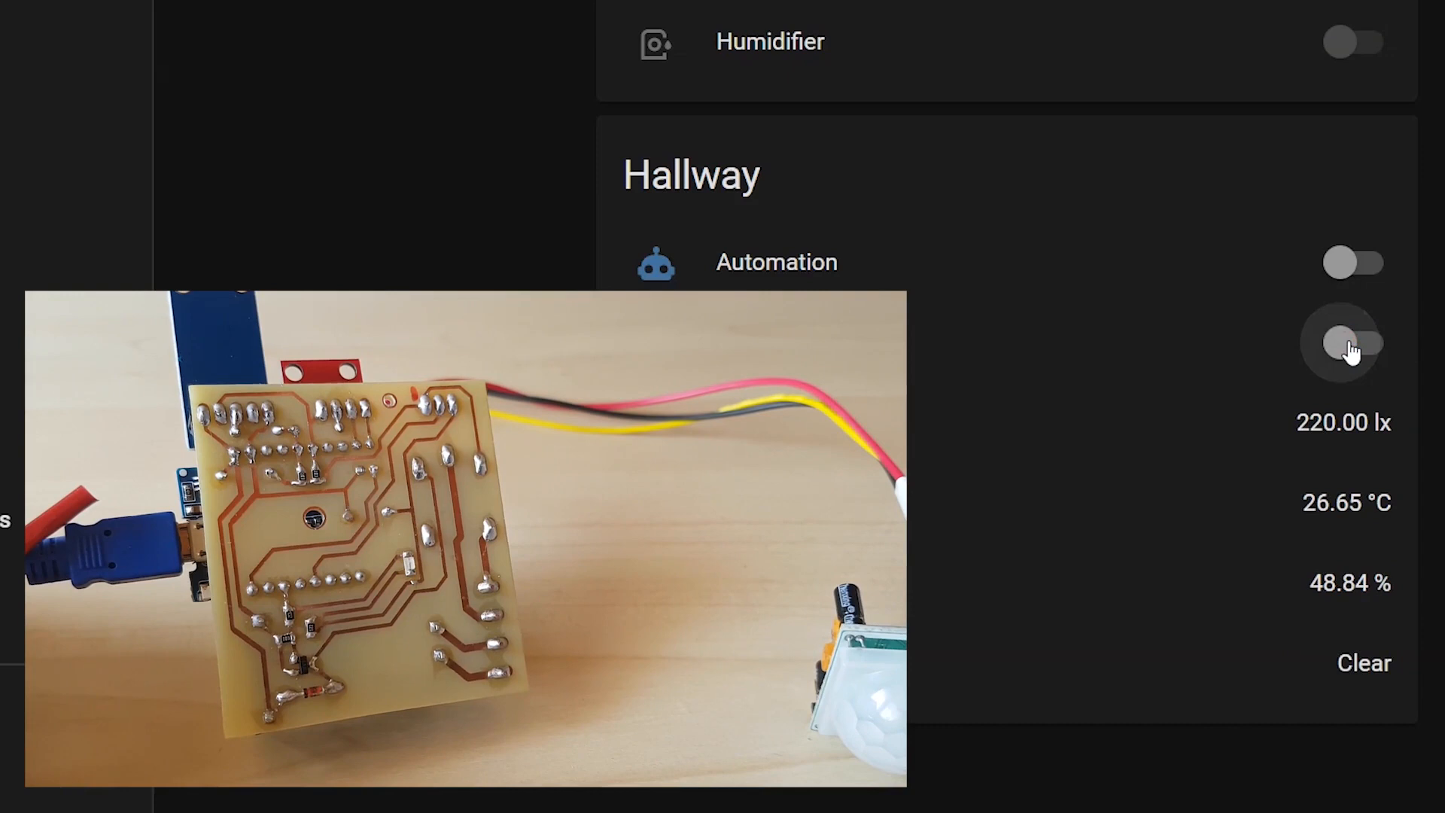